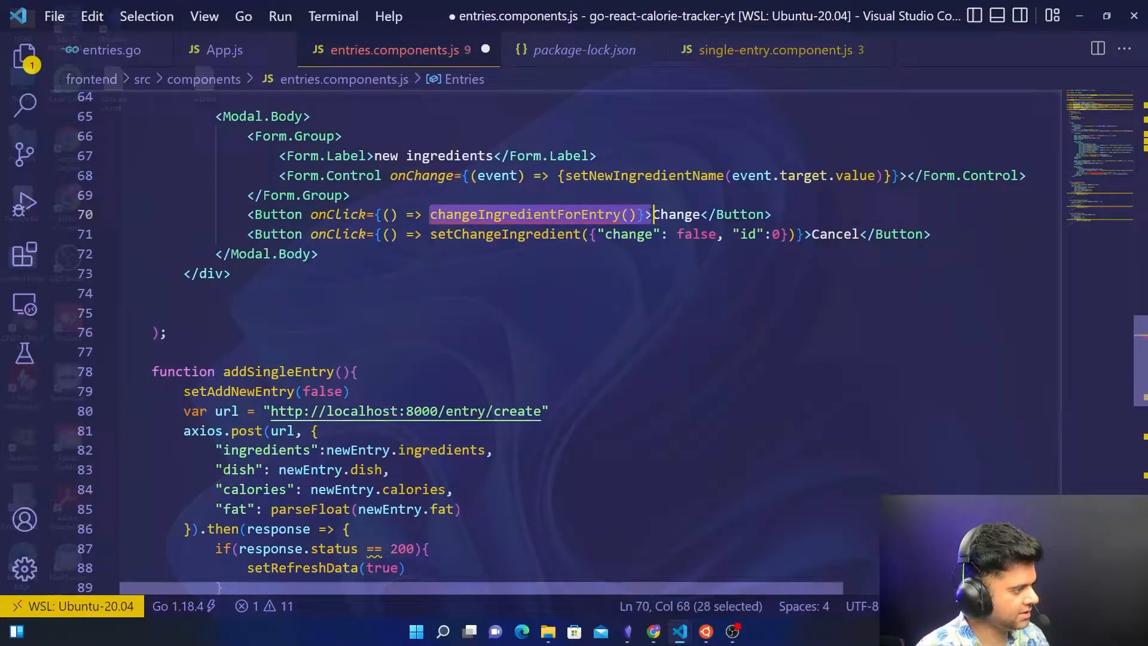
Step: Add a centred Modal shown by changeEntry.change, with onHide resetting changeEntry to change false, id 0
scroll(down, 3)
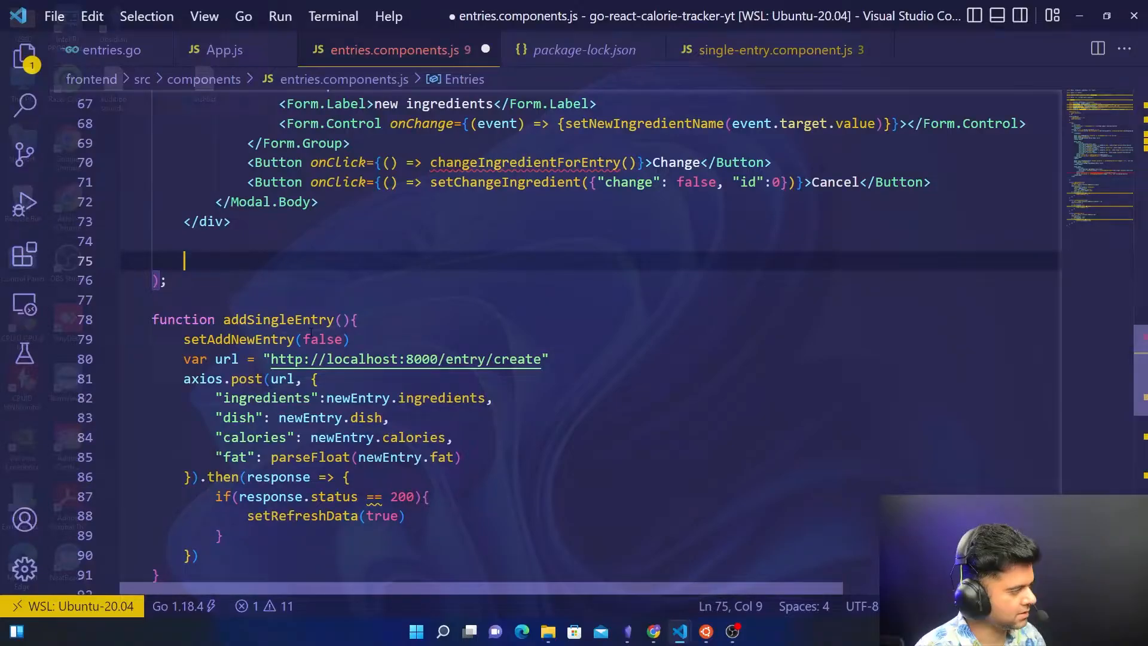
text(<Modal show={}></Modal>)
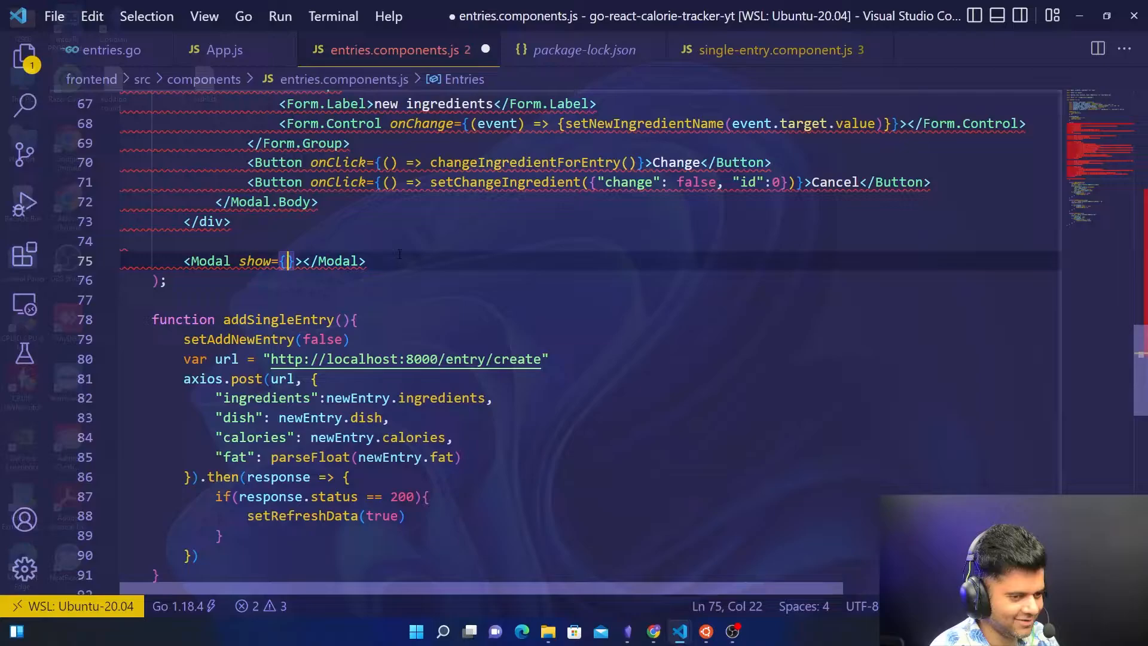
text(changeEntry)
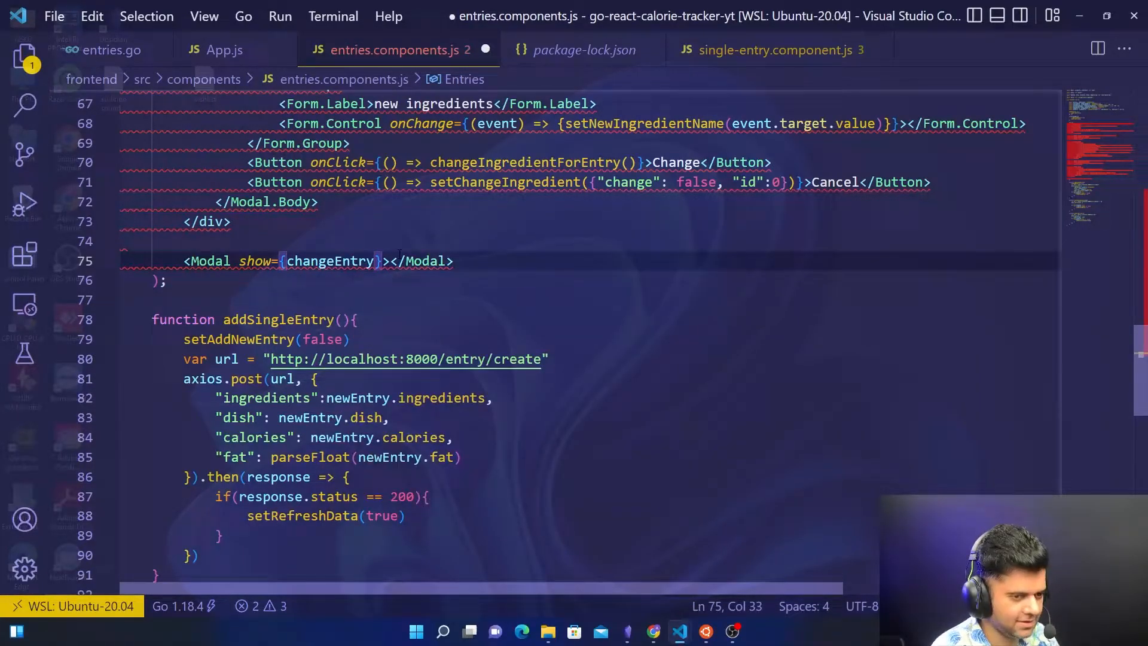
text(.change)
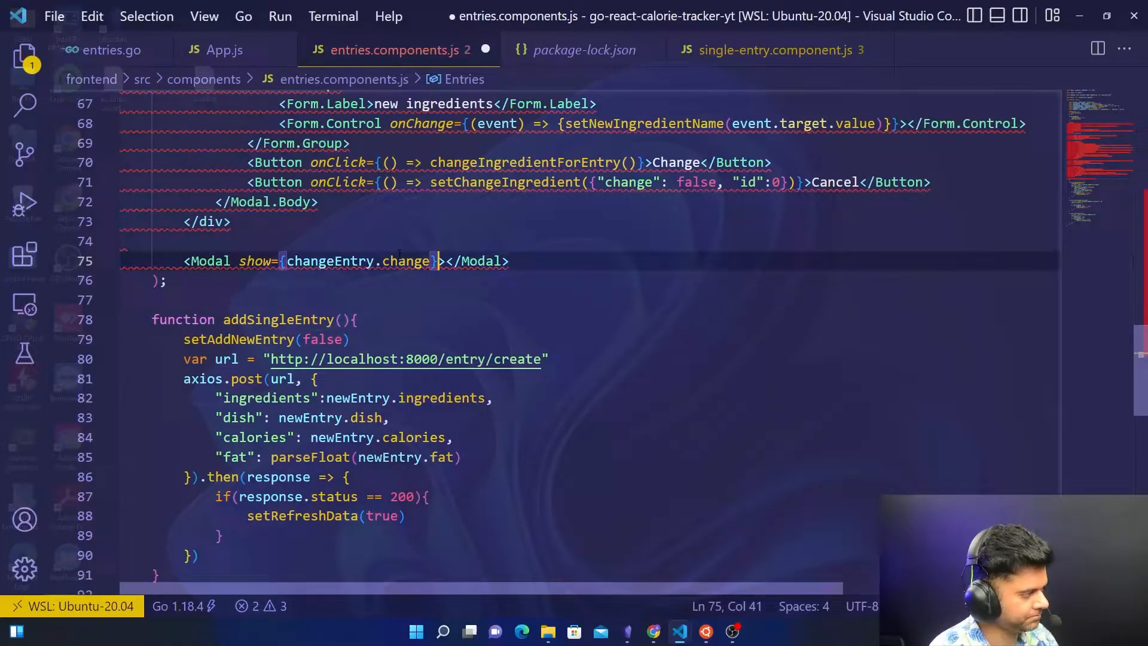
text(onHide={() =>)
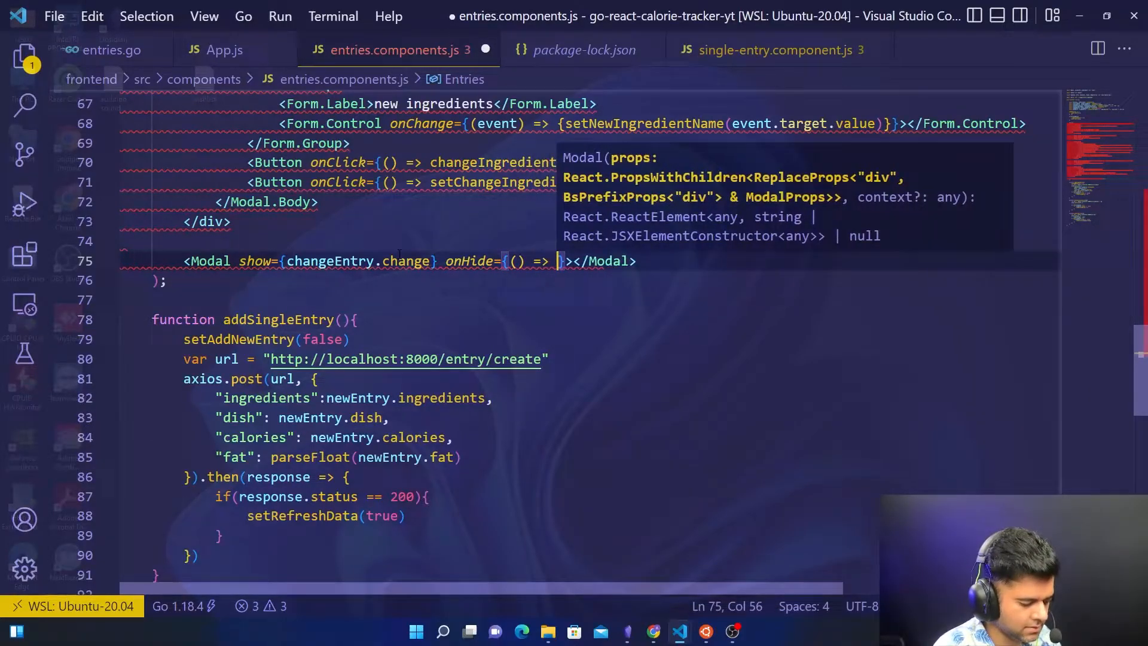
text(setChangeEntry)
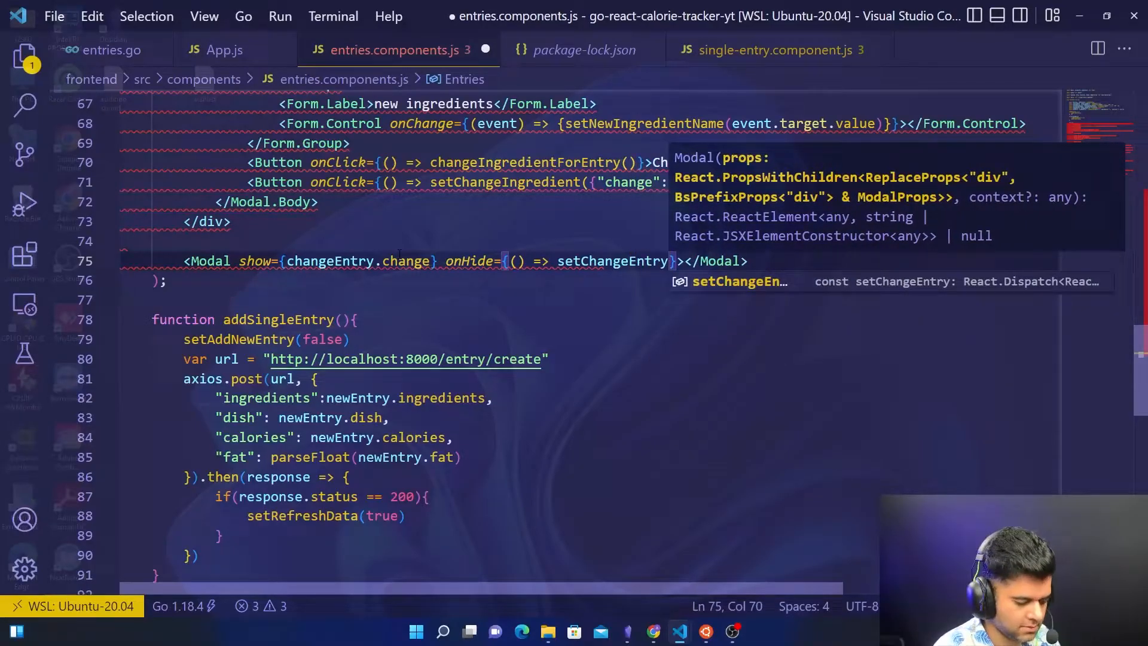
text({"cha"}))
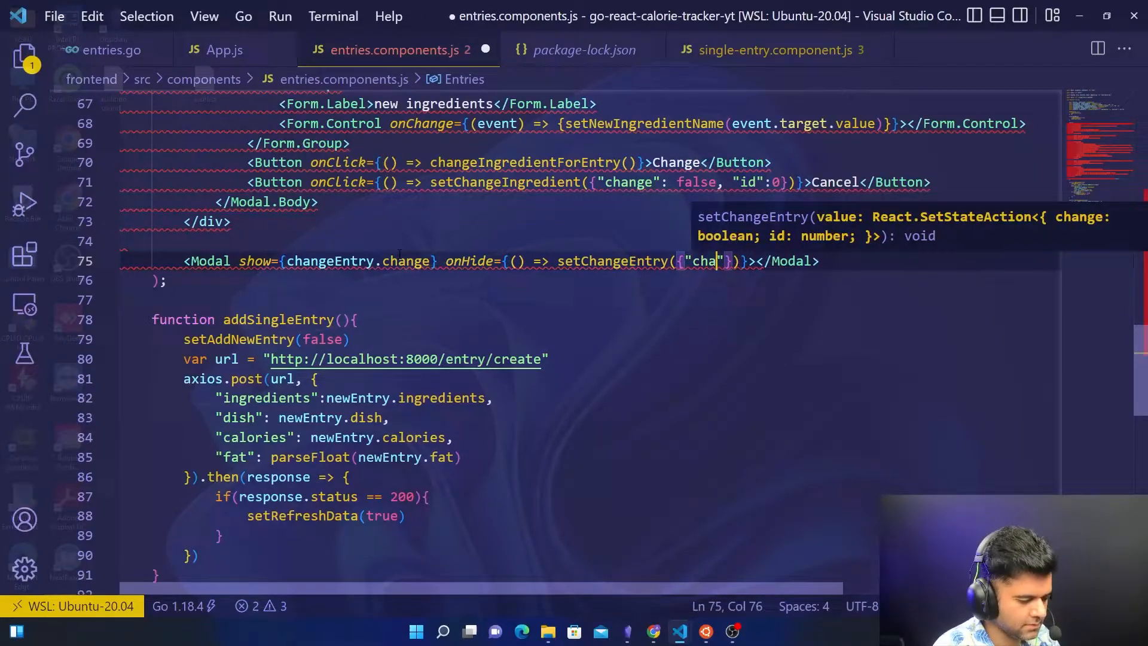
text(nge)
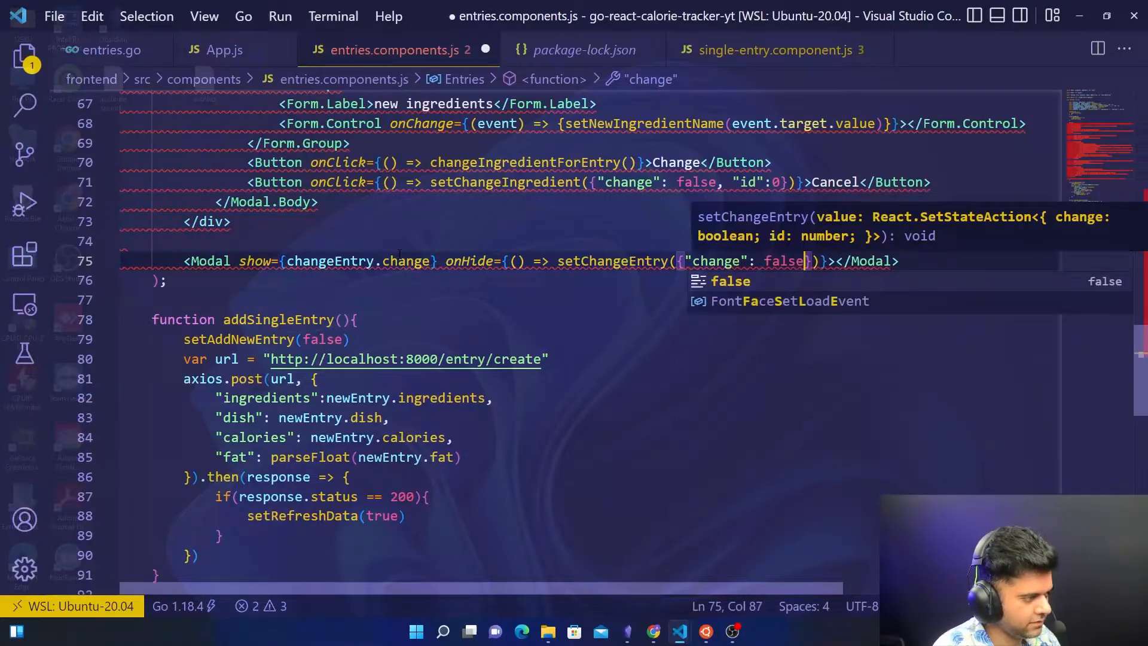
text(, "id")
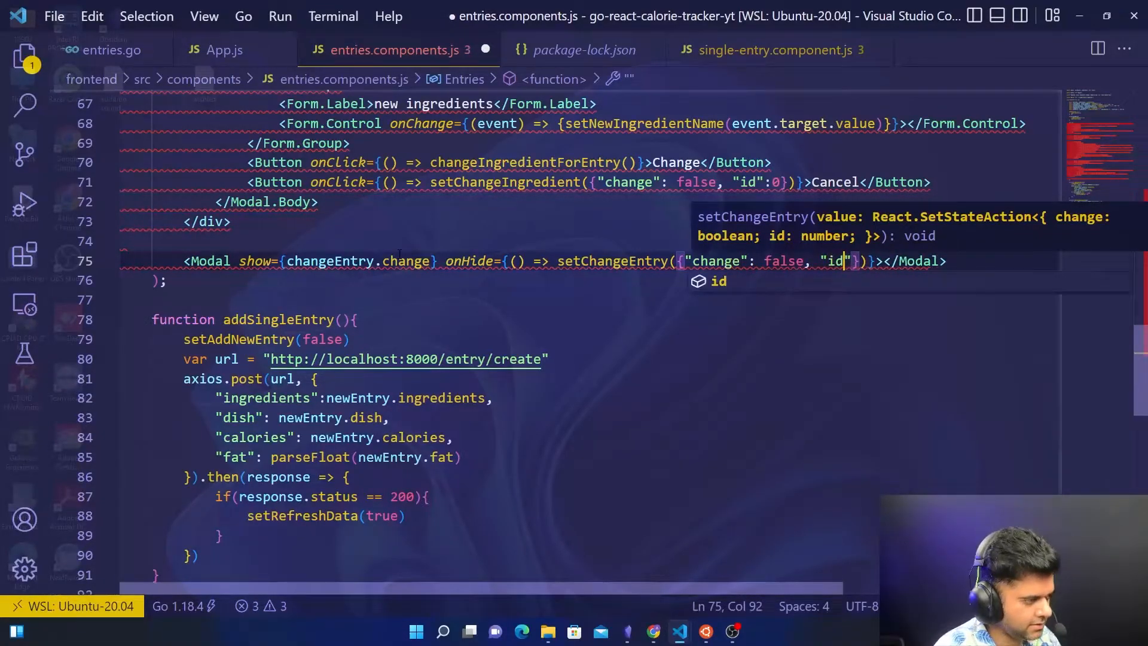
text(:0)
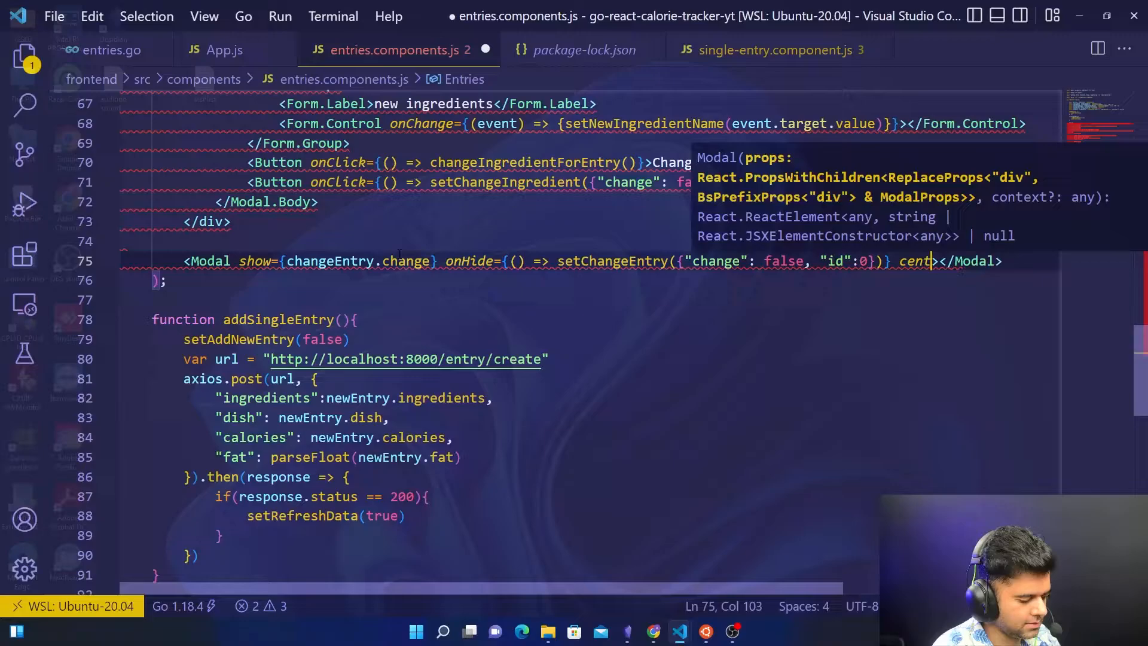
text(red)
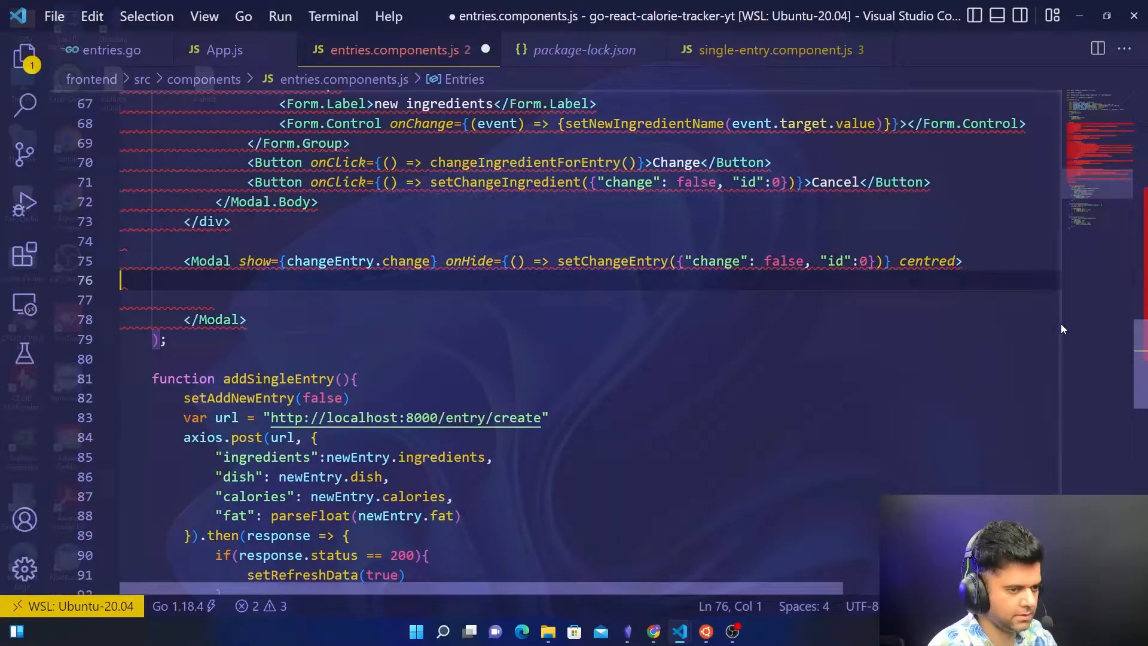
Step: Write a closeButton Modal.Header titled 'Change Entry', then begin a Modal sub-element below it
text(<Modal.Header)
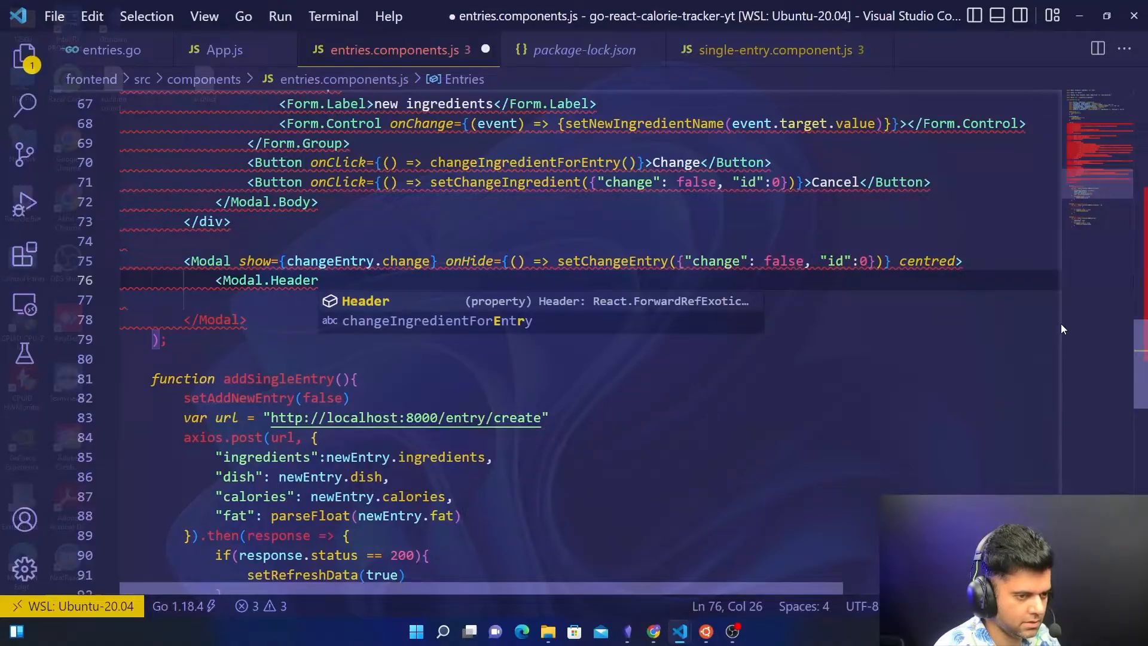
text(closeButton></Modal.Header>)
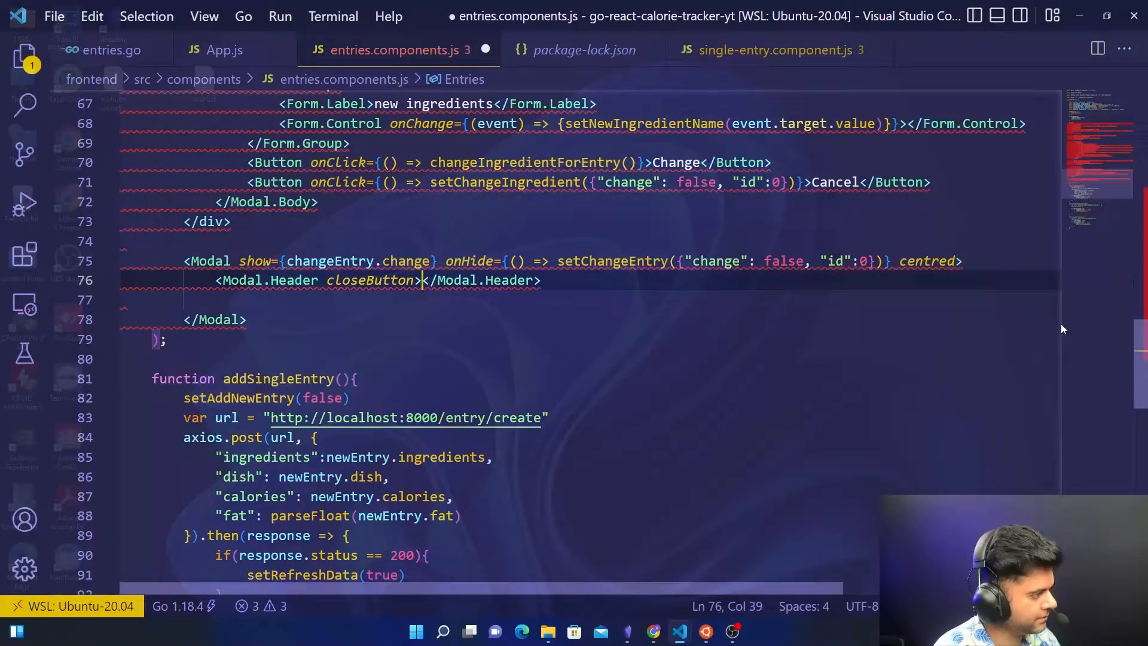
key(enter)
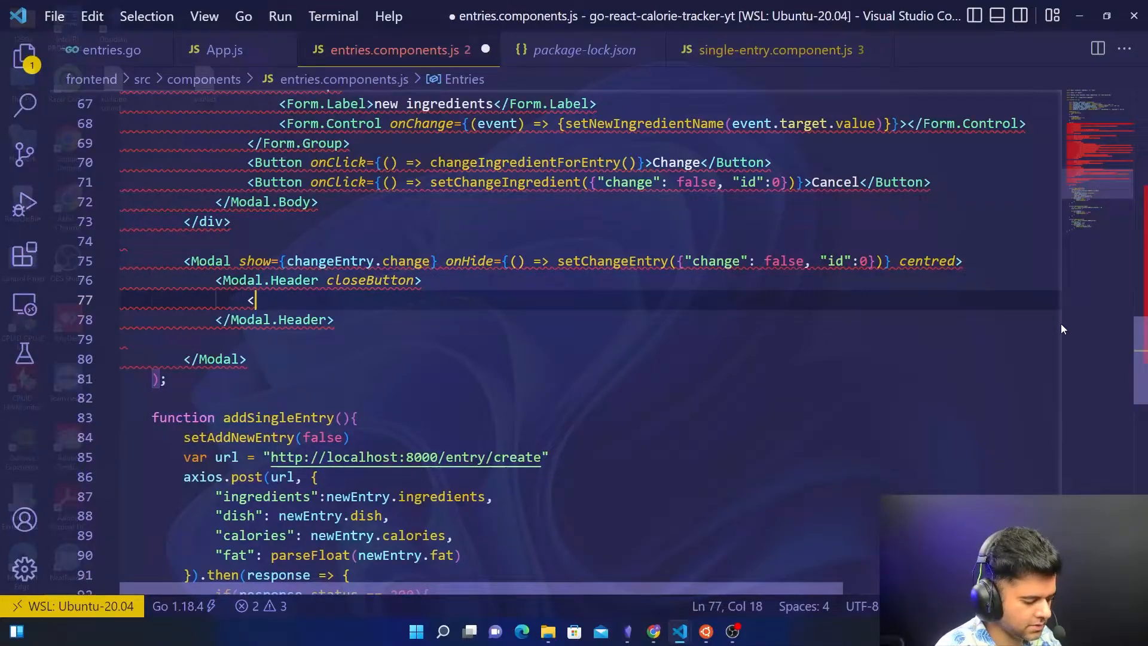
text(Modal.Title>Change Entry</Modal.Title>)
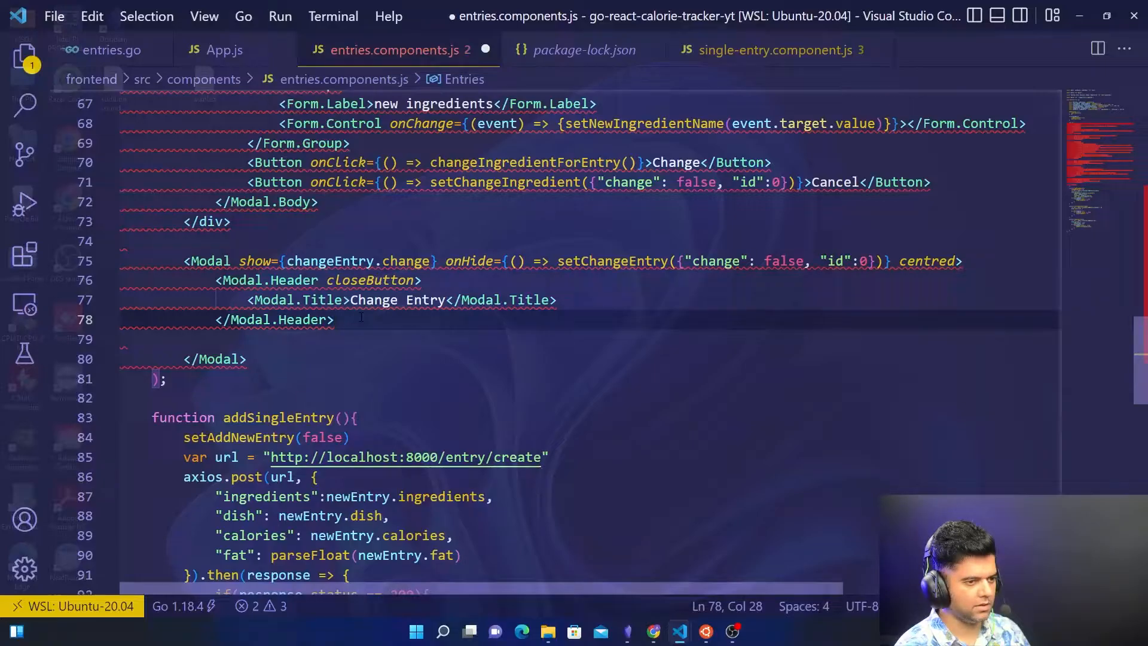
click(311, 339)
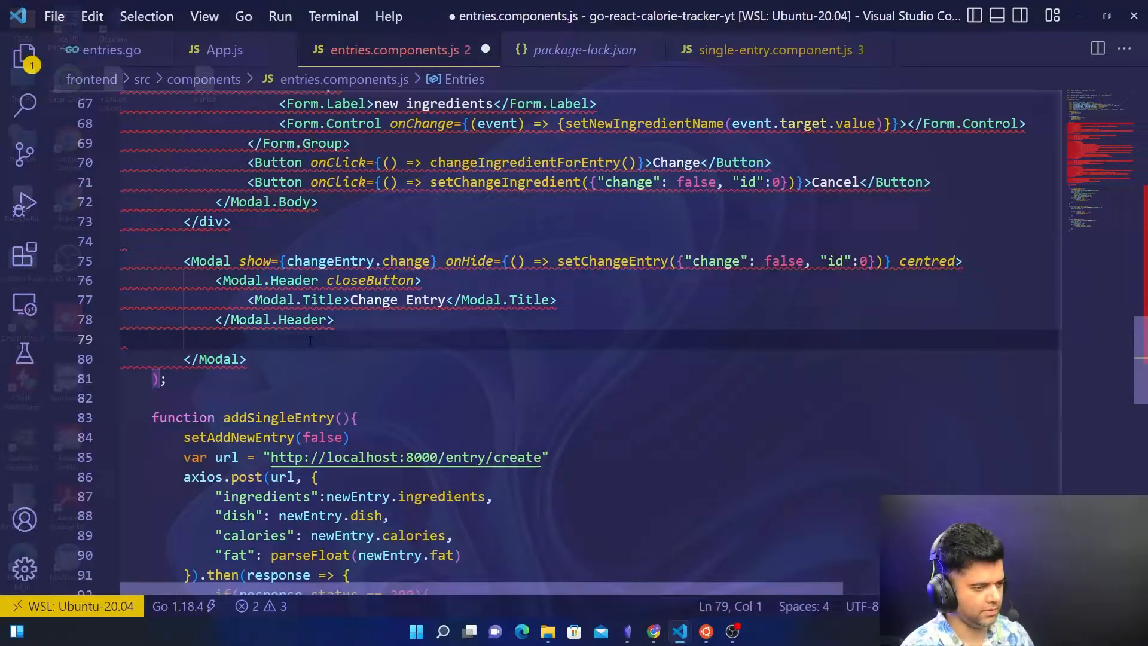
text(>)
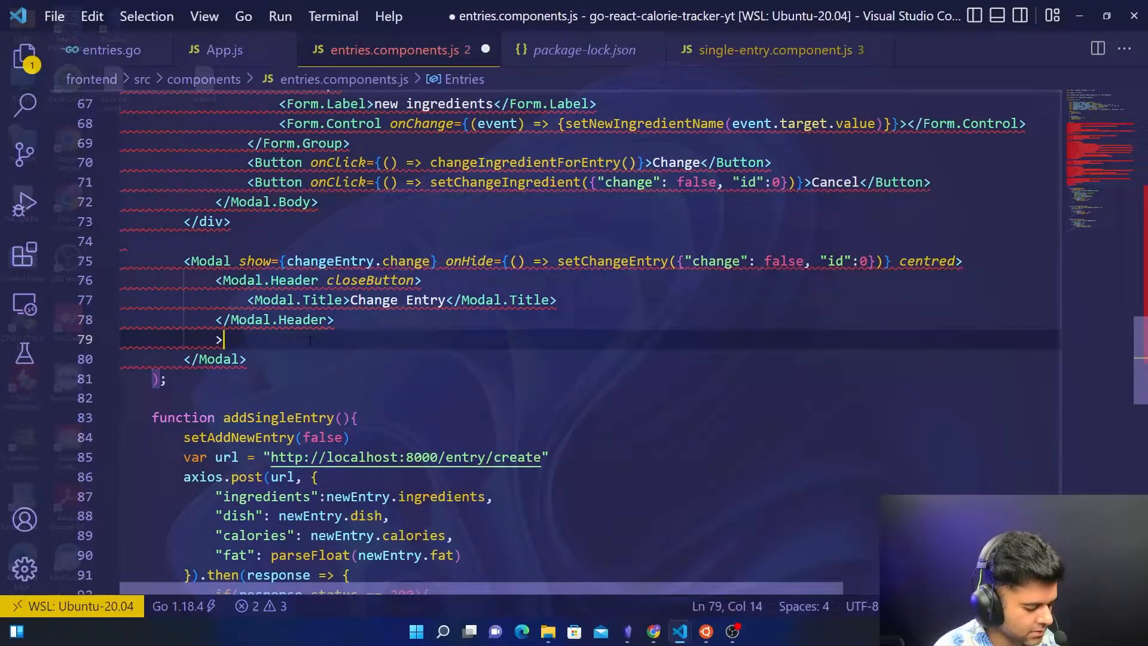
key(Backspace)
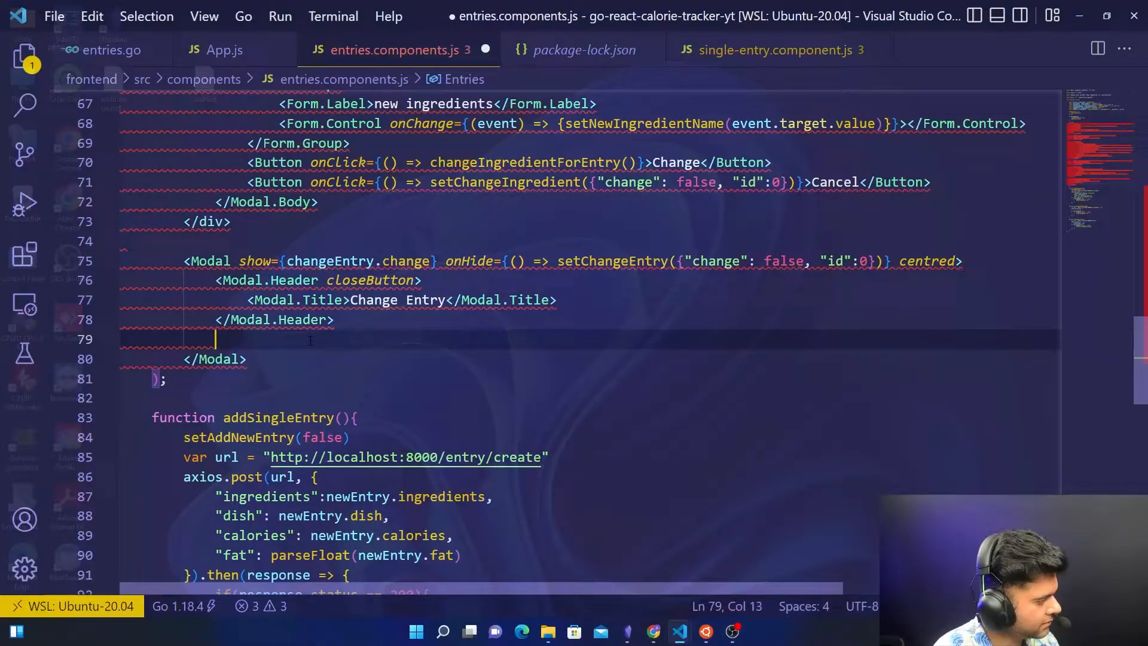
text(<Modal.)
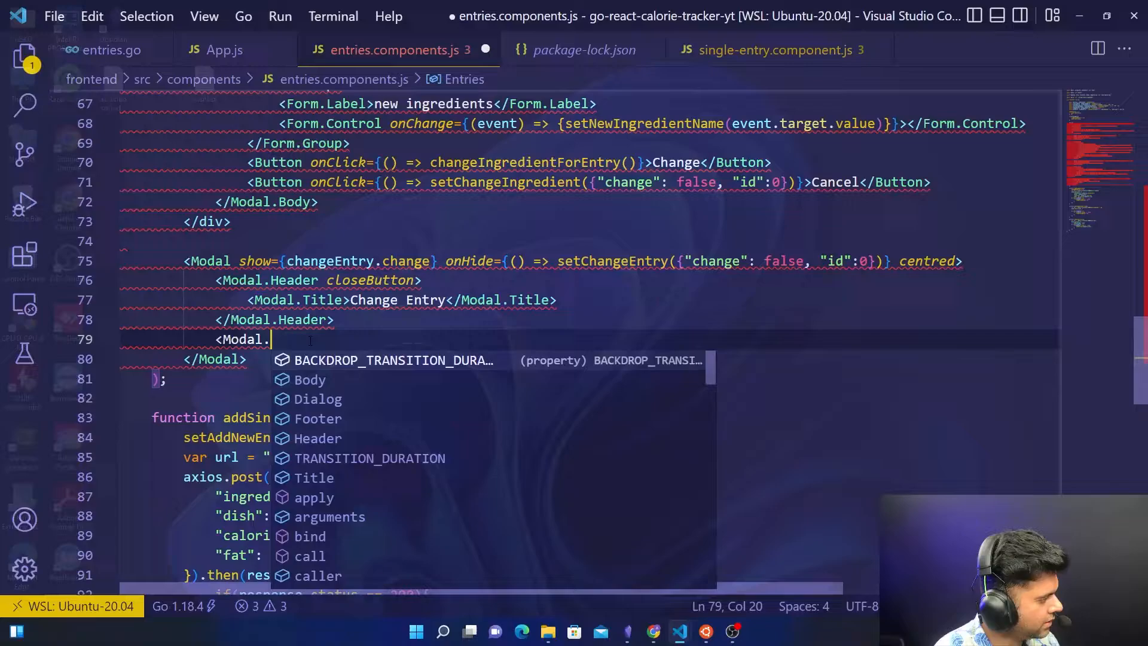
Step: Finish the Modal.Body tag and place an empty Form.Group inside it
text(Body>)
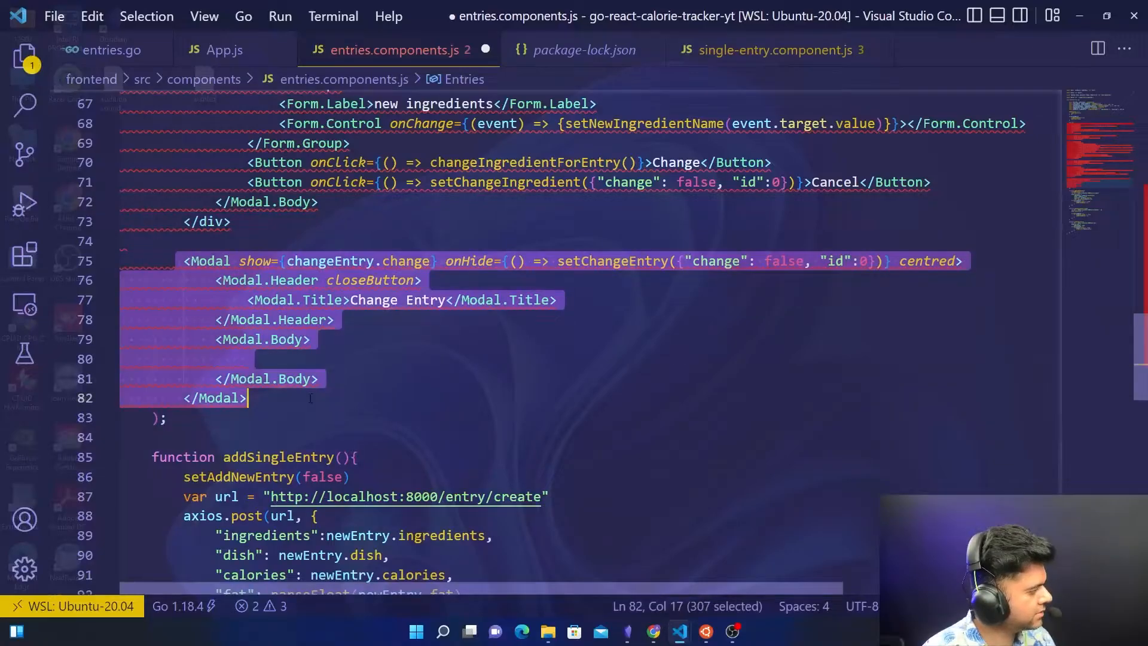
key(Delete)
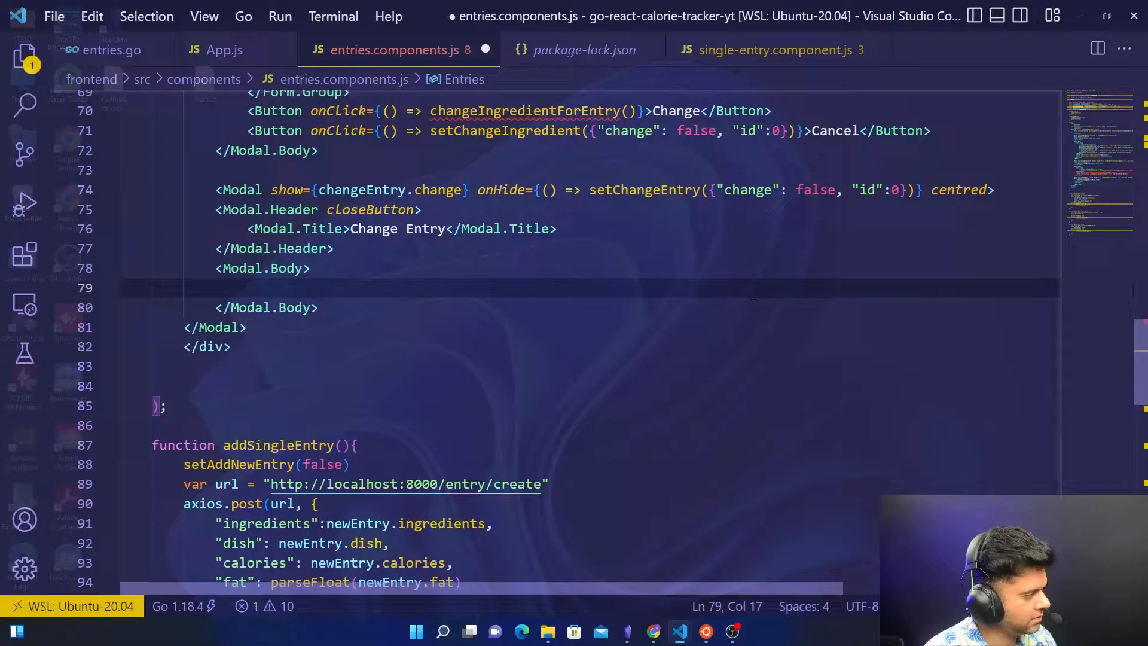
text(Form)
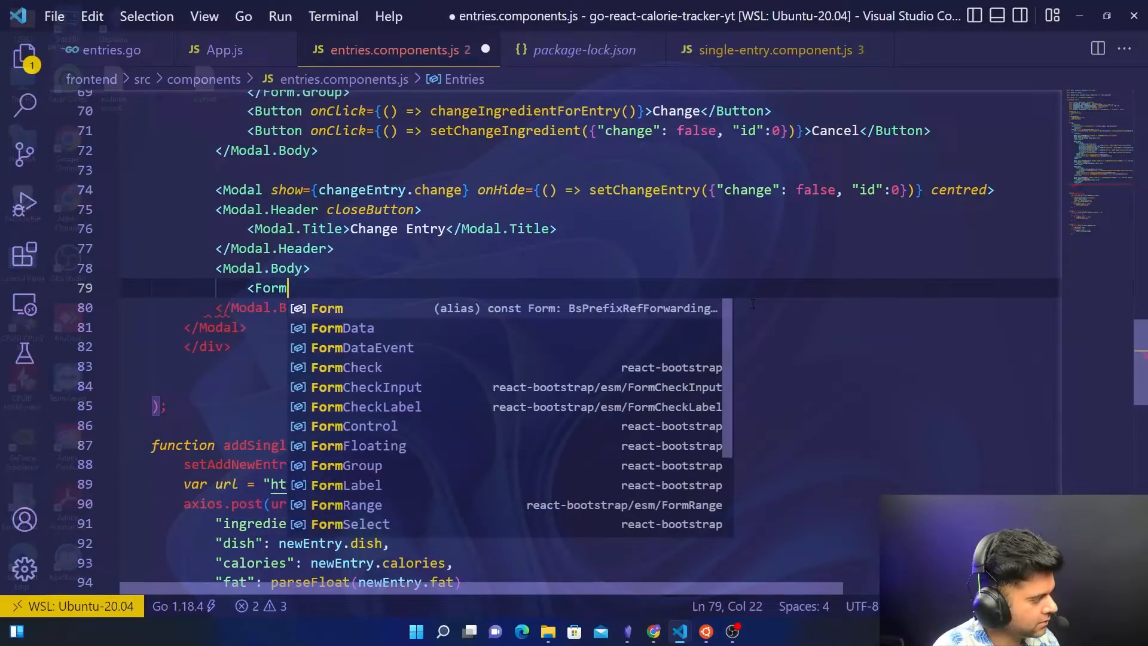
text(.Group>)
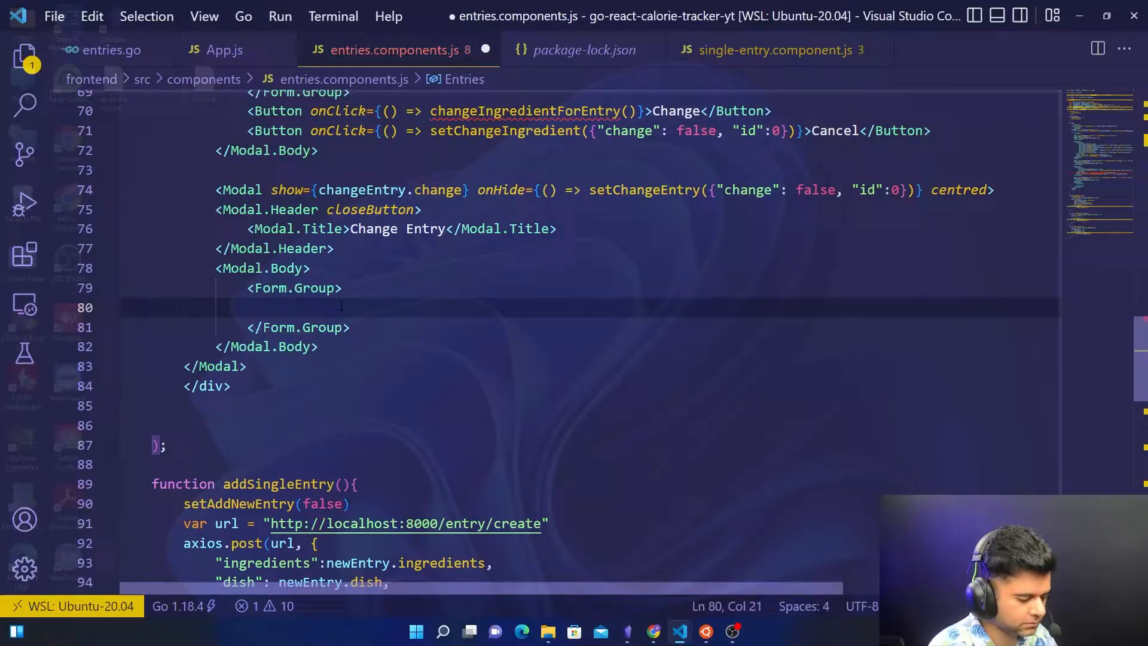
Step: Add a dish Form.Label and copy it into ingredients, calorie and fat labels
text(<Form.)
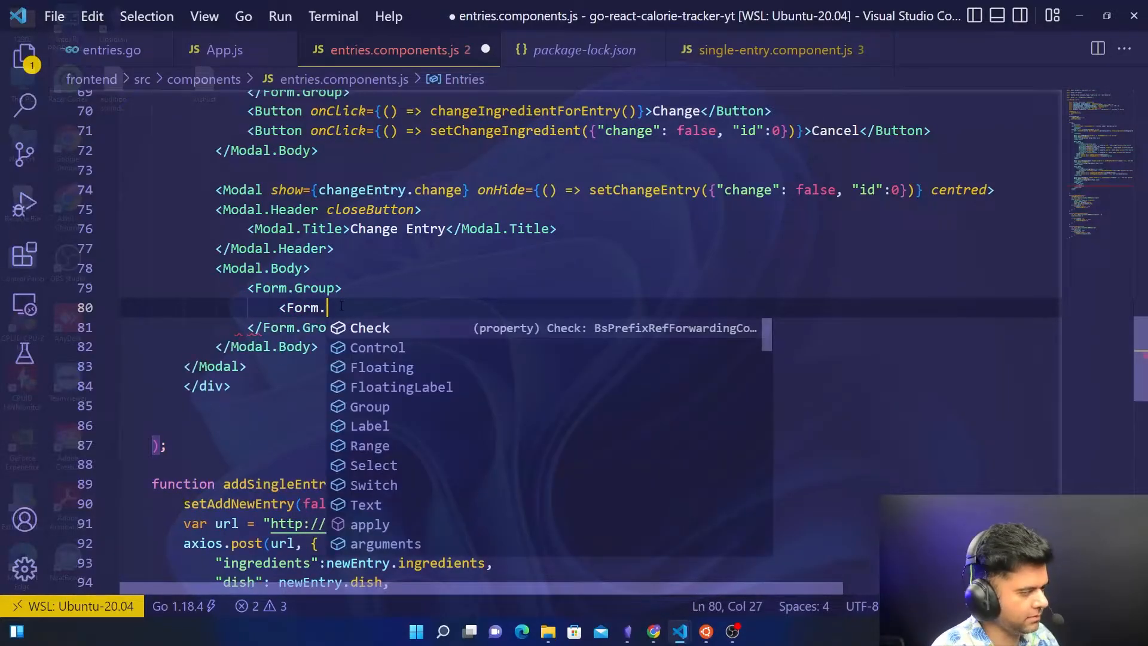
text(Label>dish</Form.Label>)
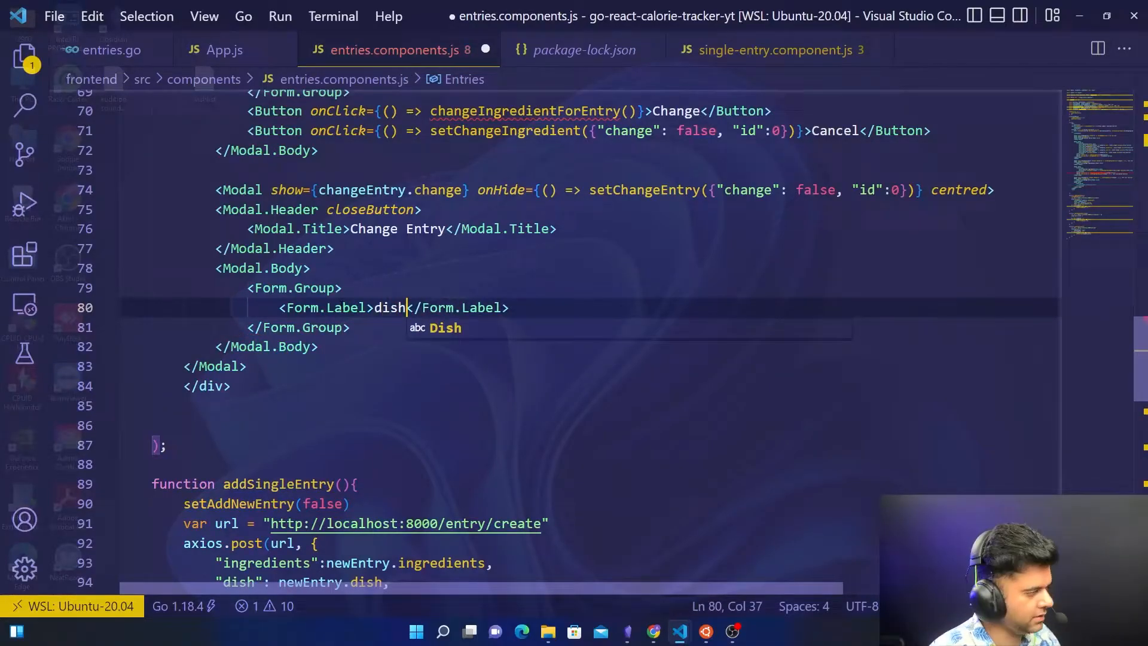
scroll(down, 3)
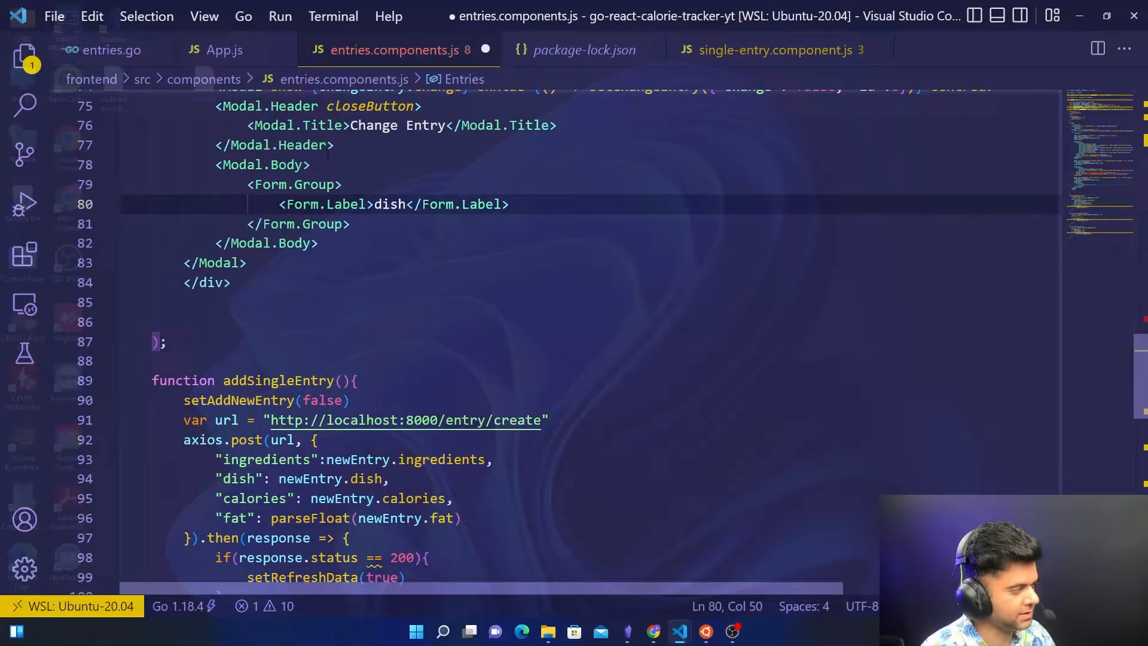
triple_click(391, 204)
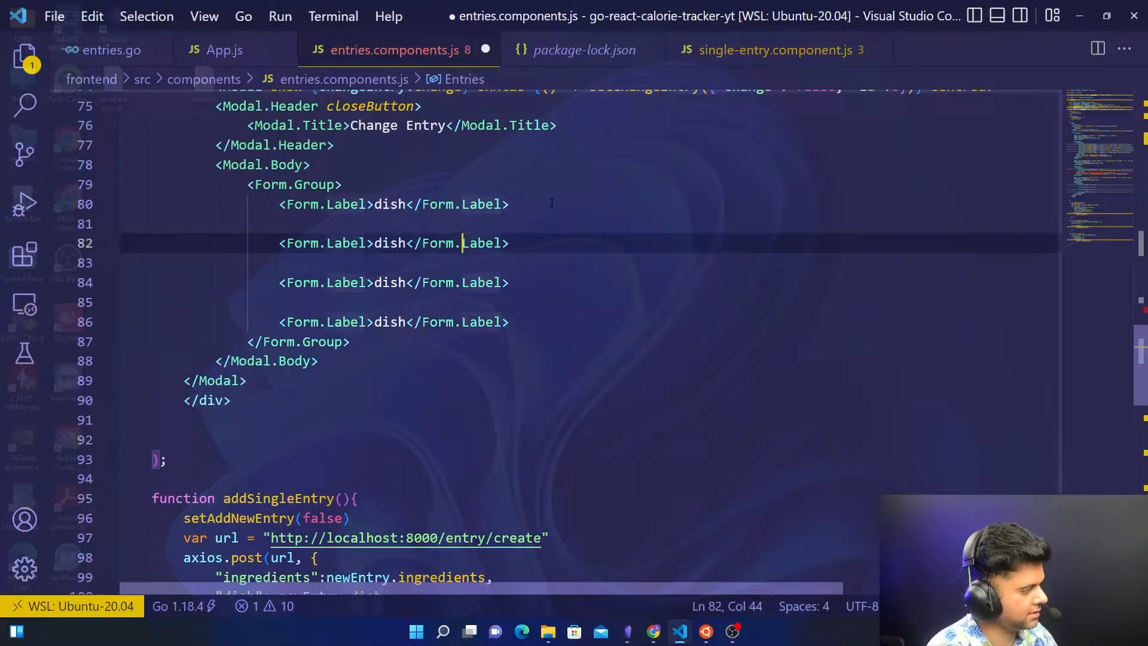
text(in)
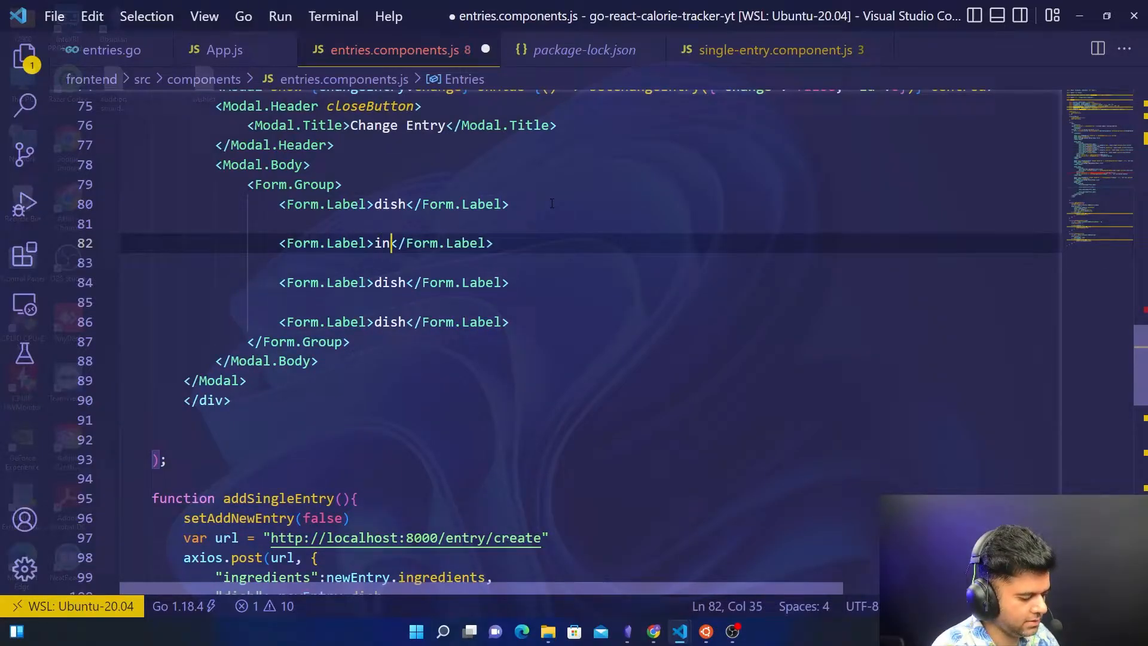
text(gredients)
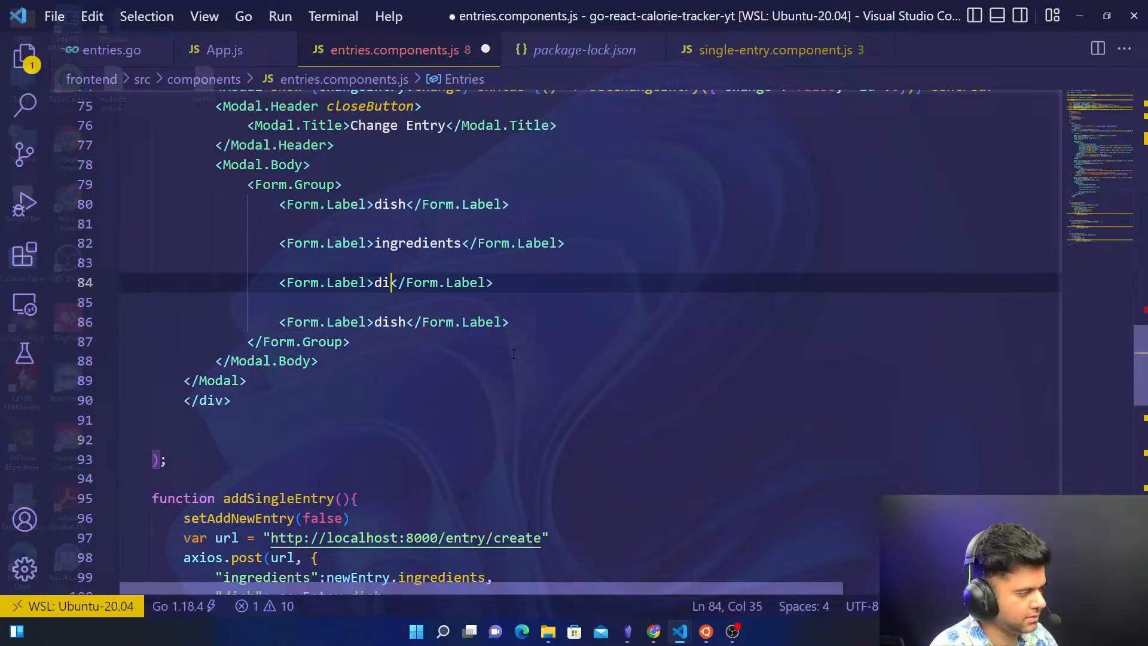
text(caorie)
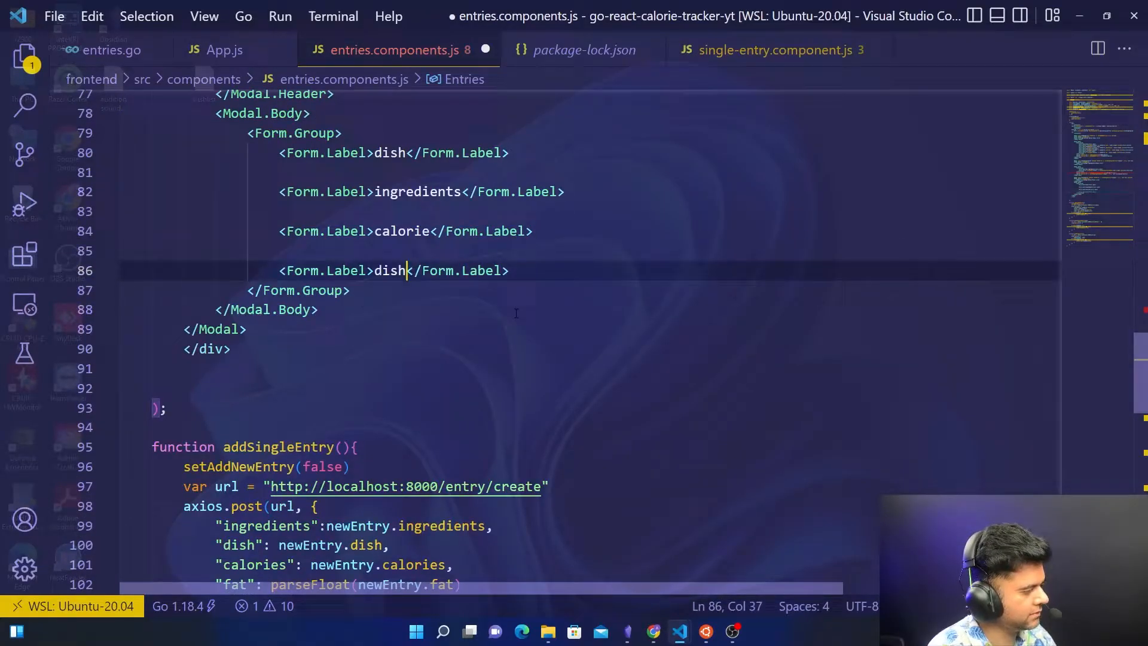
text(fat)
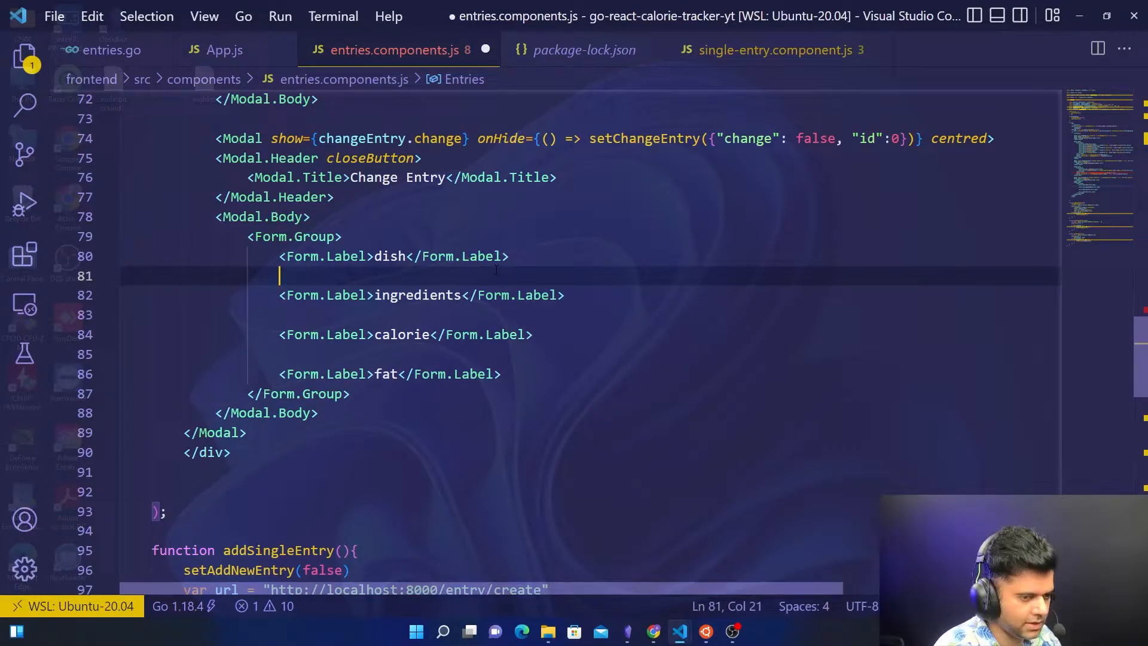
Step: Write a Form.Control whose onChange stores event.target.value in newEntry.dish
text(<Form.Control o</Form.Control>)
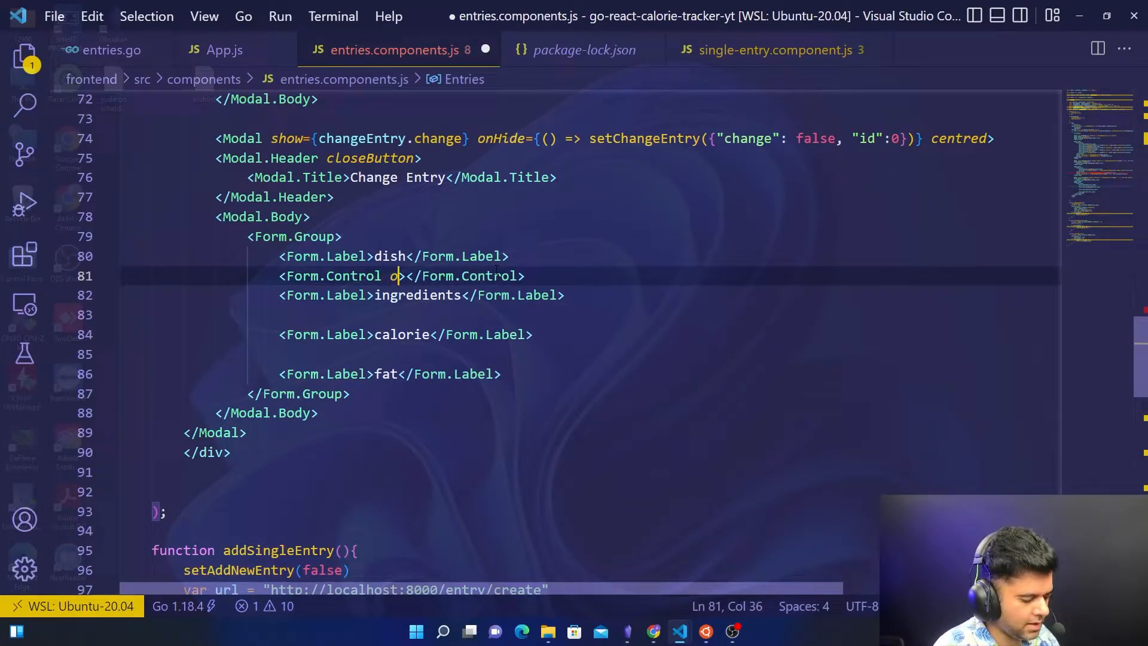
text(nChange>)
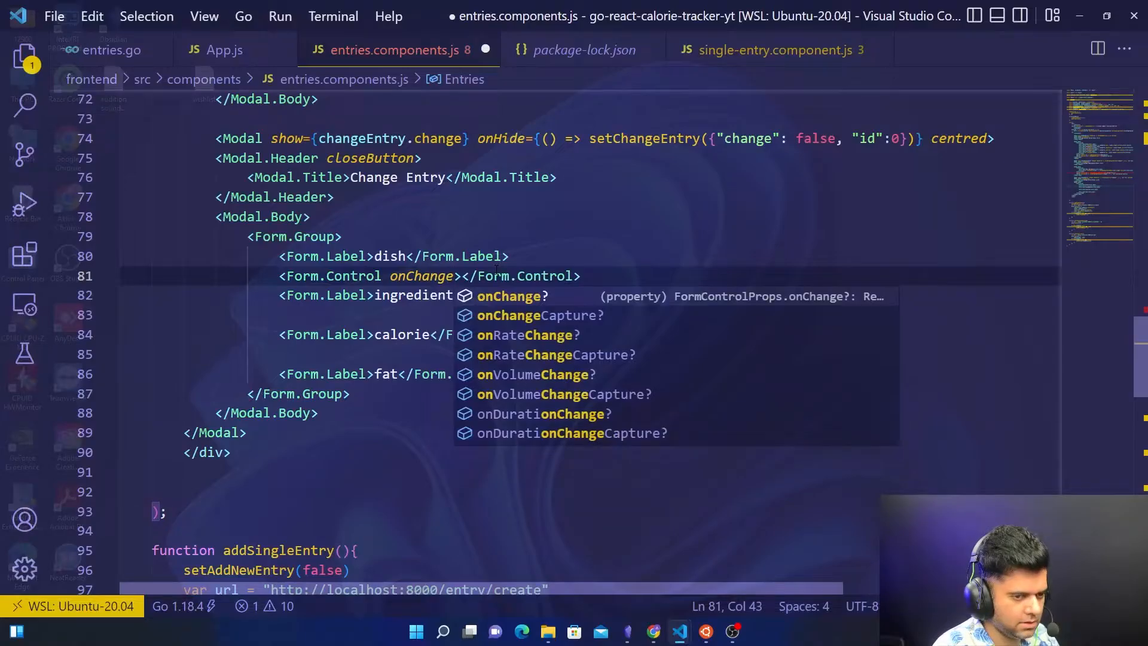
text(={)
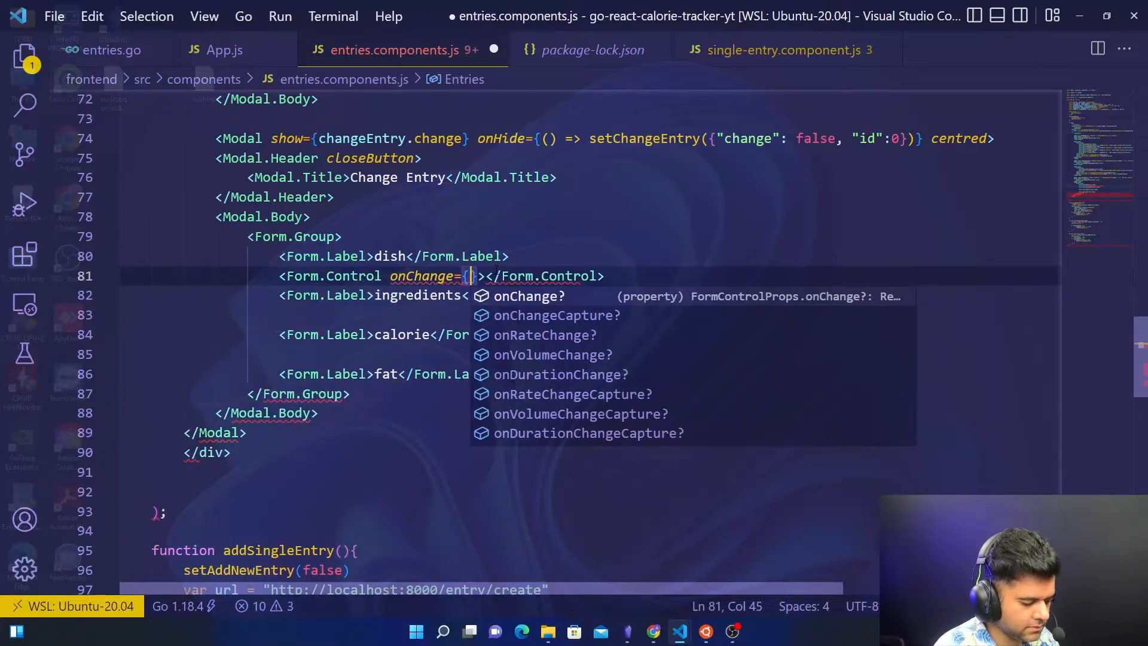
text((event))
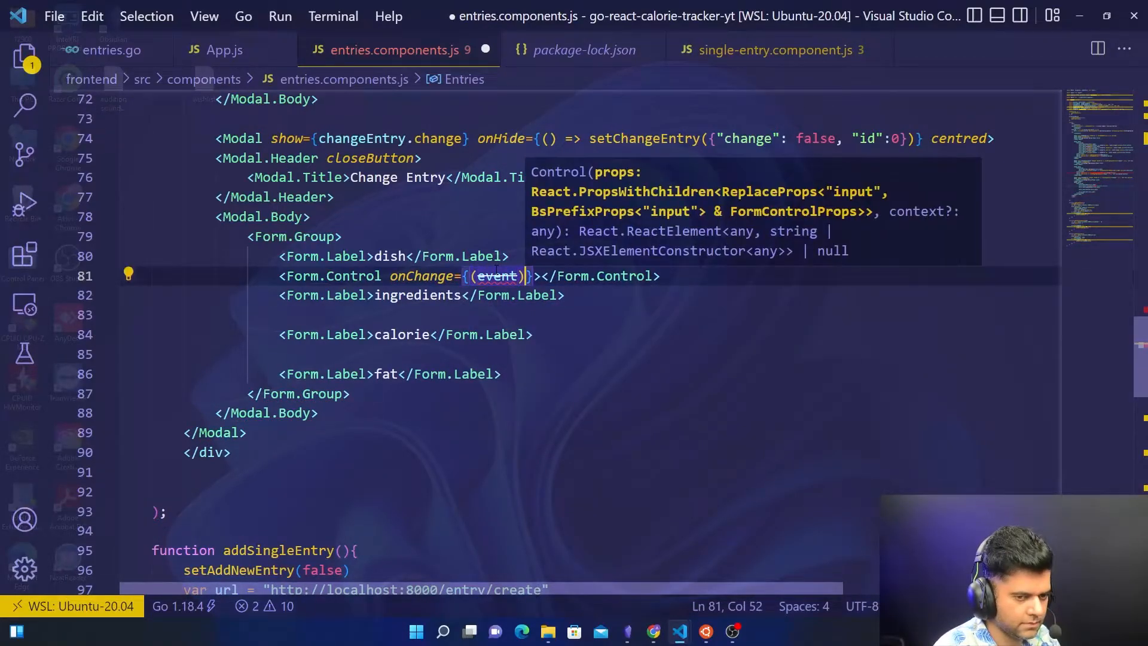
text(=> n)
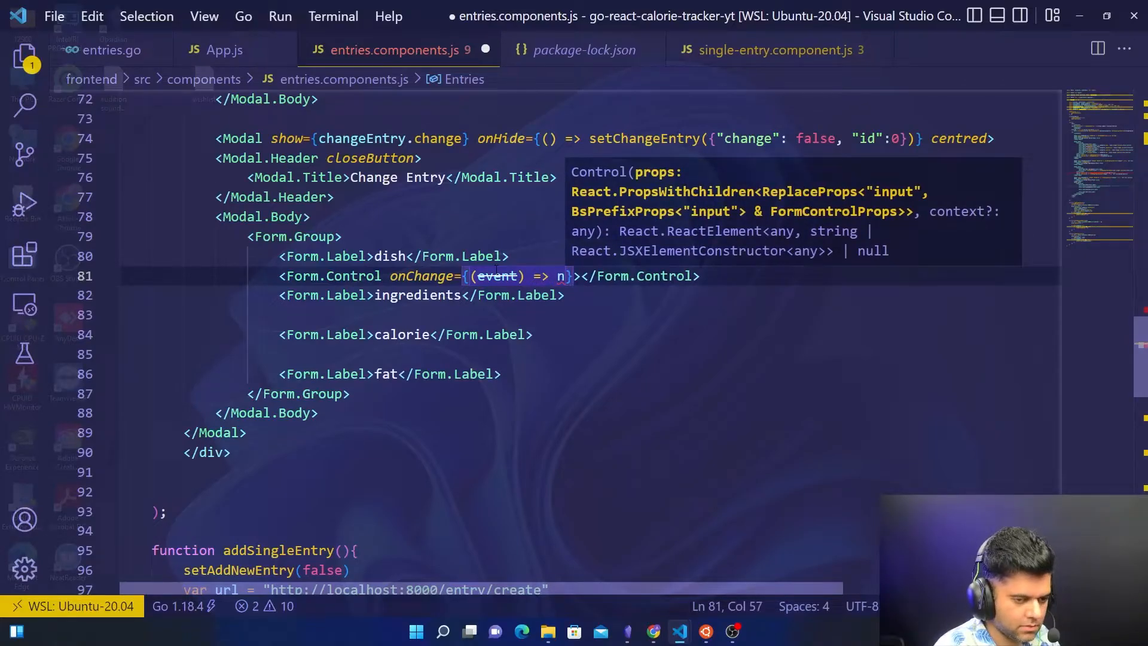
key(Backspace)
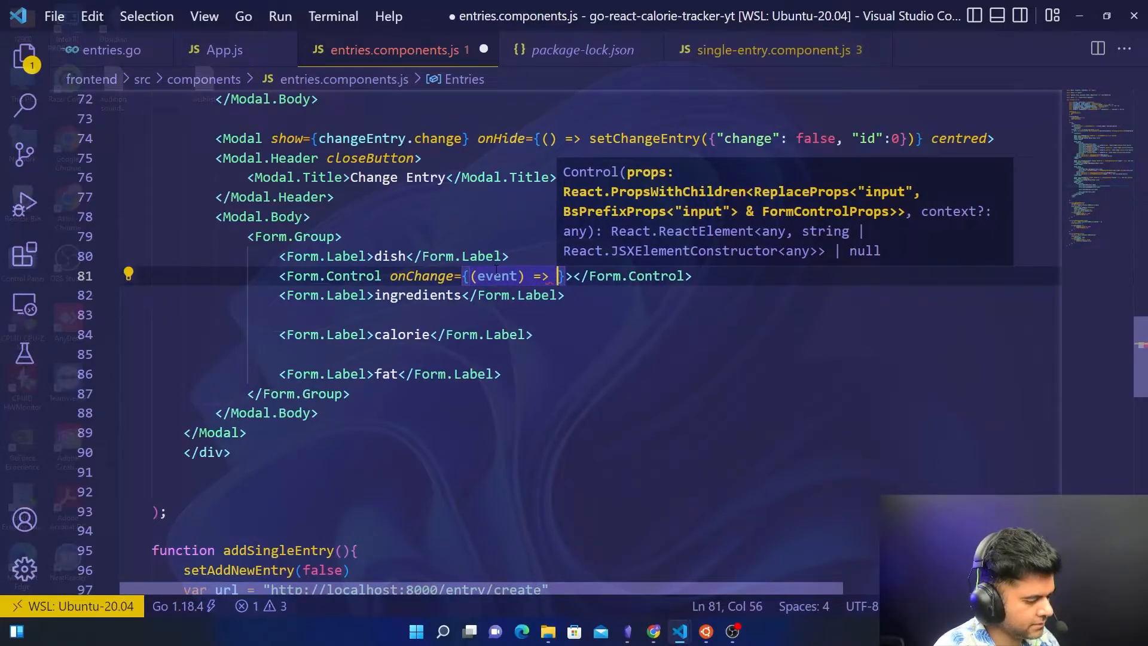
text(newEntry.dish = event.target.value})
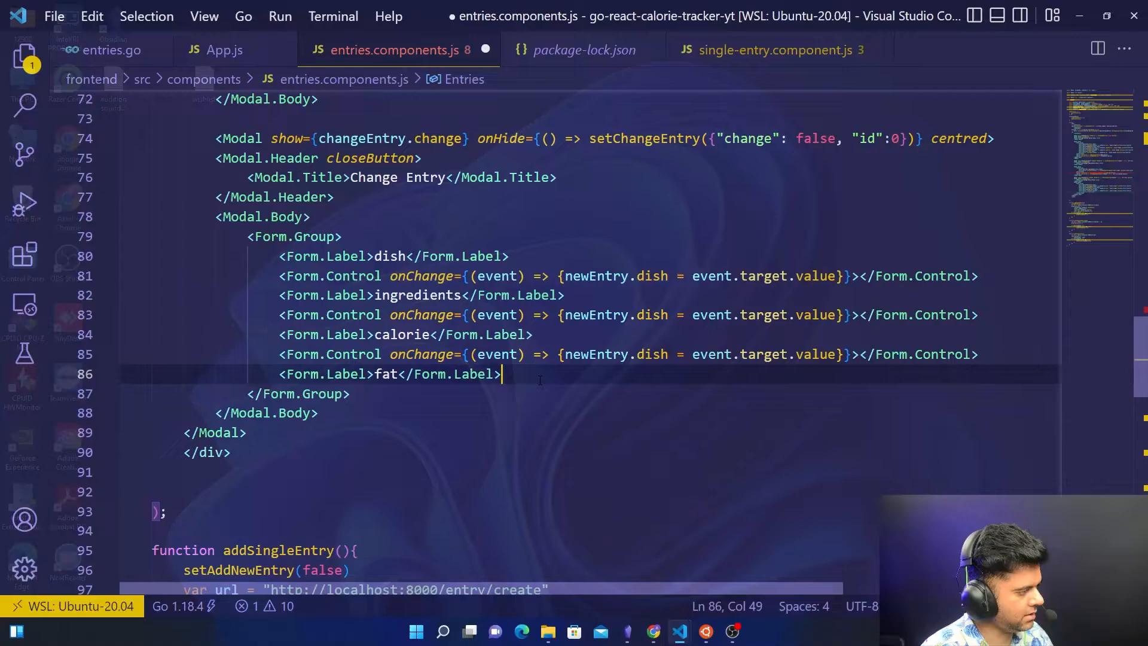
Step: Paste a fat control, retarget handlers to ingredients, calories and fat, and add type="number" to fat
text(<Form.Control onChange={(event) => {newEntry.dish = event.target.value}}></Form.Control>)
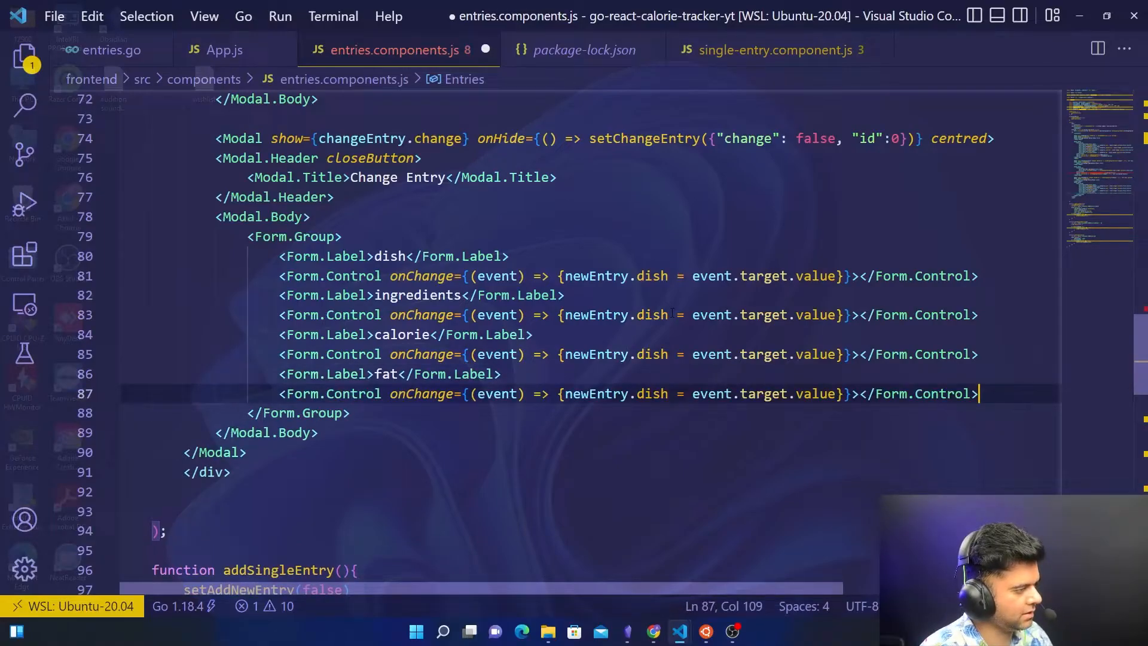
click(643, 315)
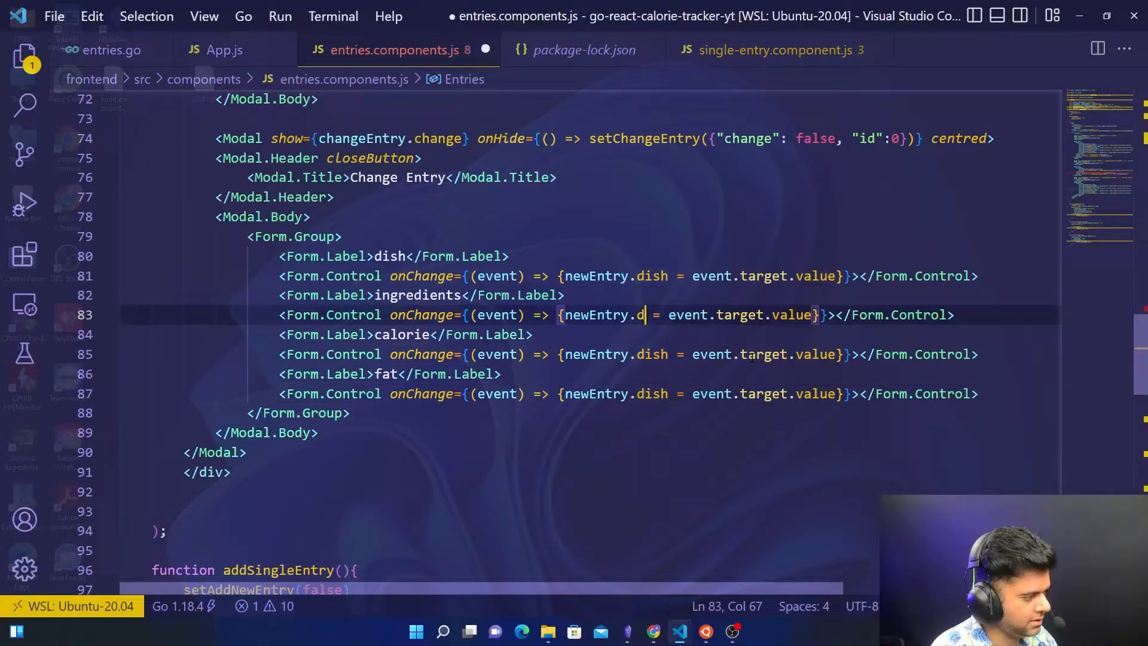
text(ingredients)
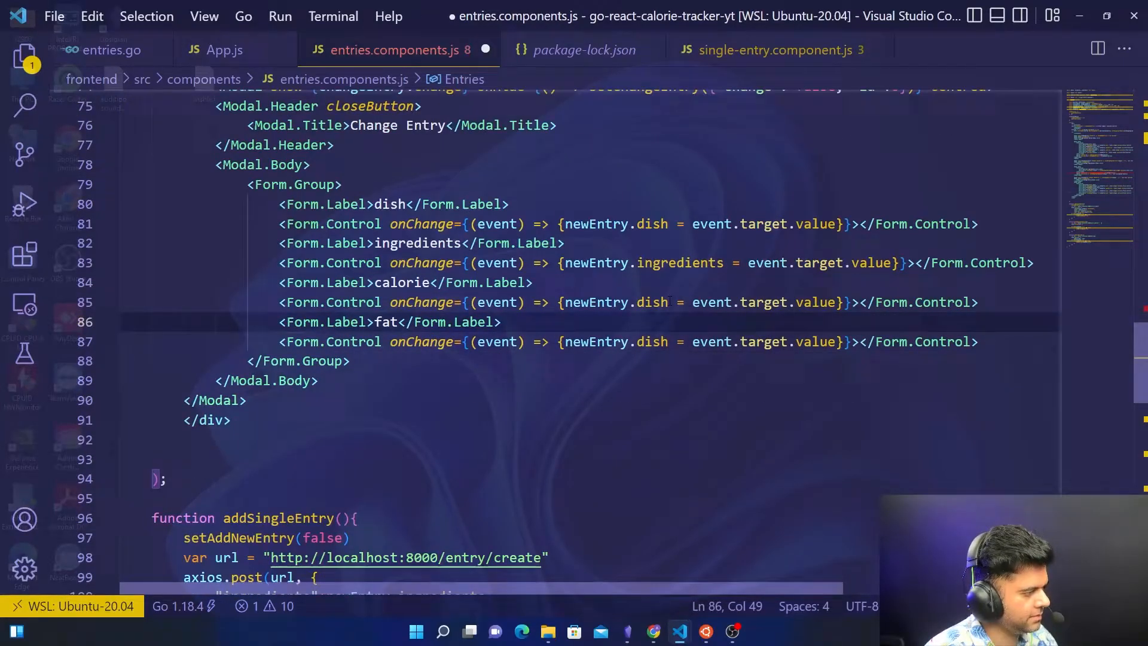
text(calorie)
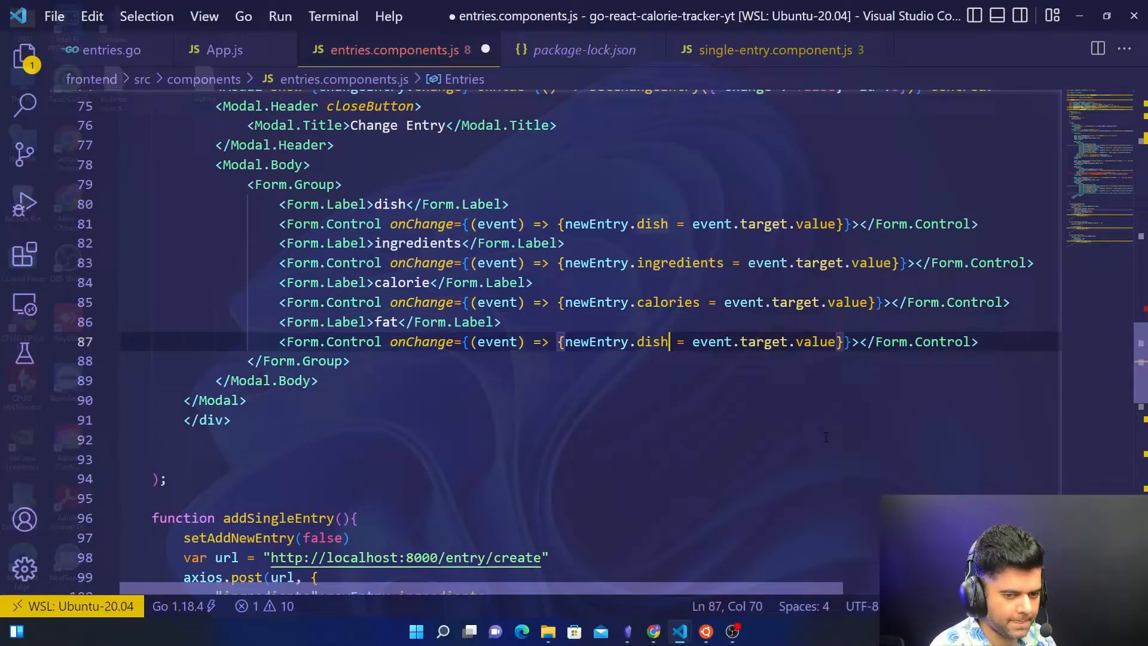
text(fat)
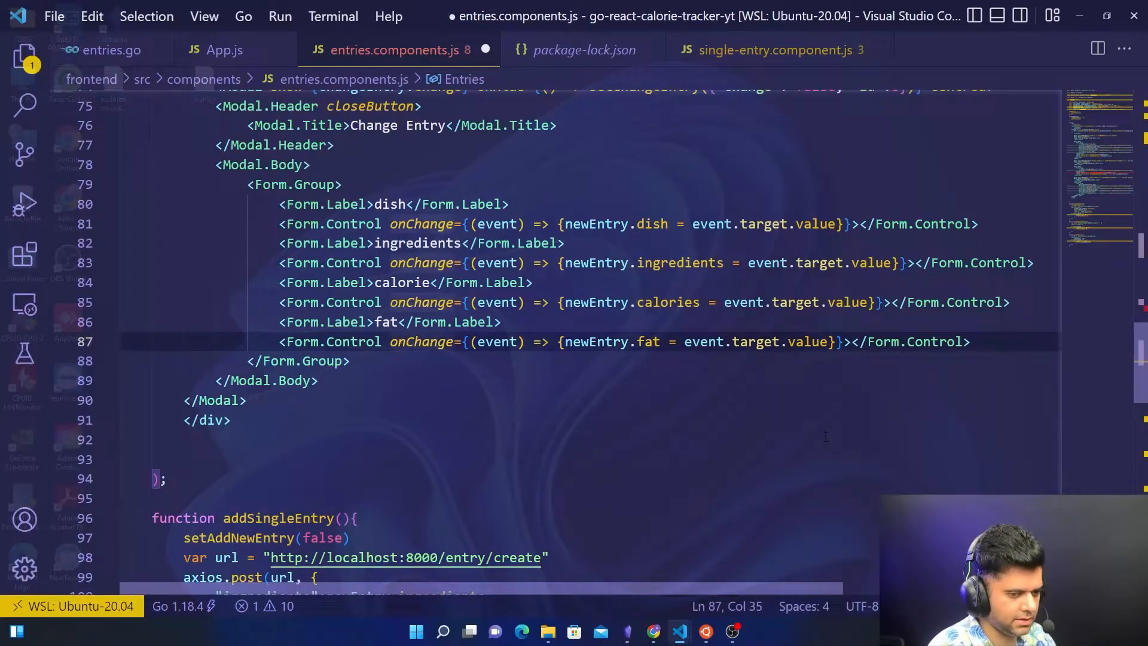
text(type=)
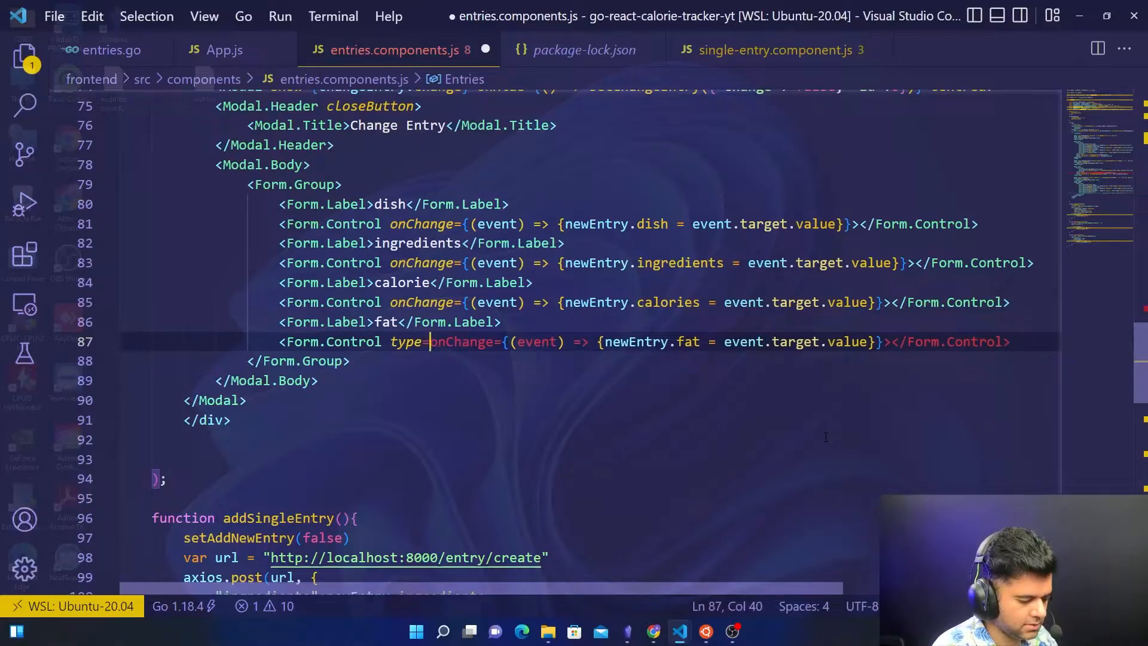
text("number)
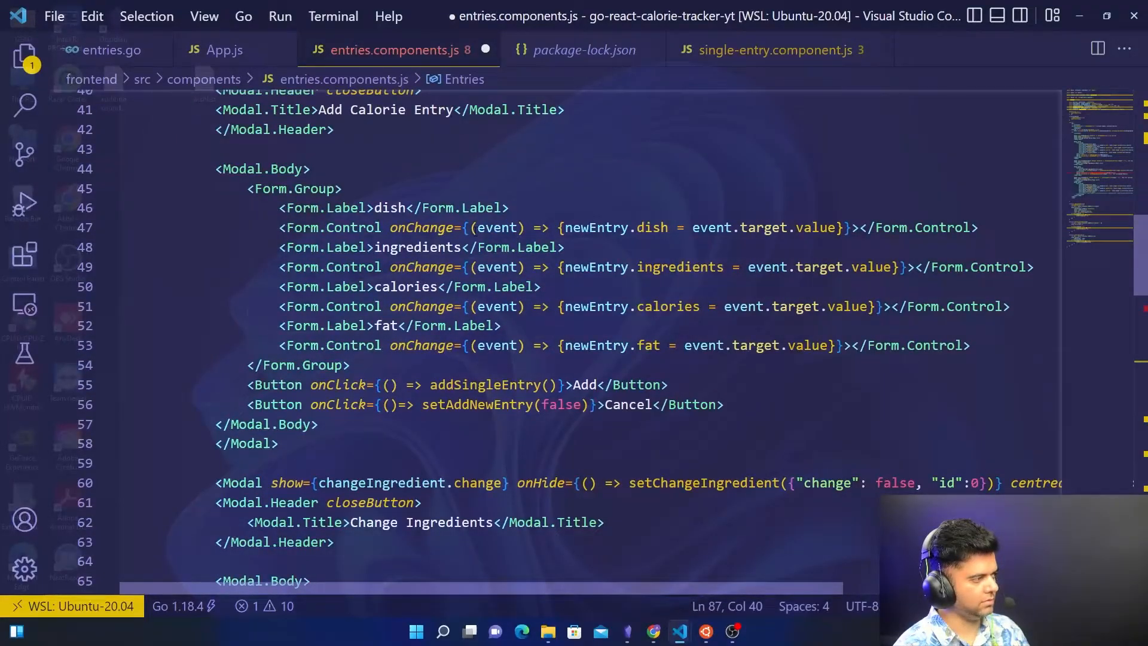
Step: Add type="number" to the fat Form.Control in the Add Calorie Entry modal
drag(275, 208, 614, 345)
text( type)
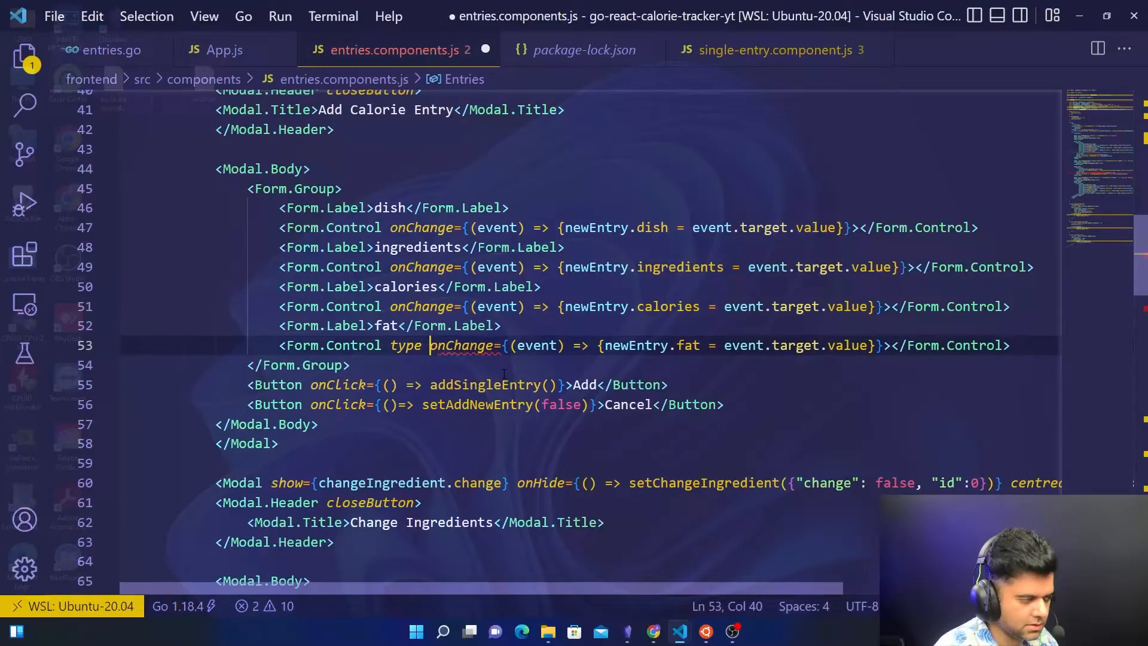
text("number)
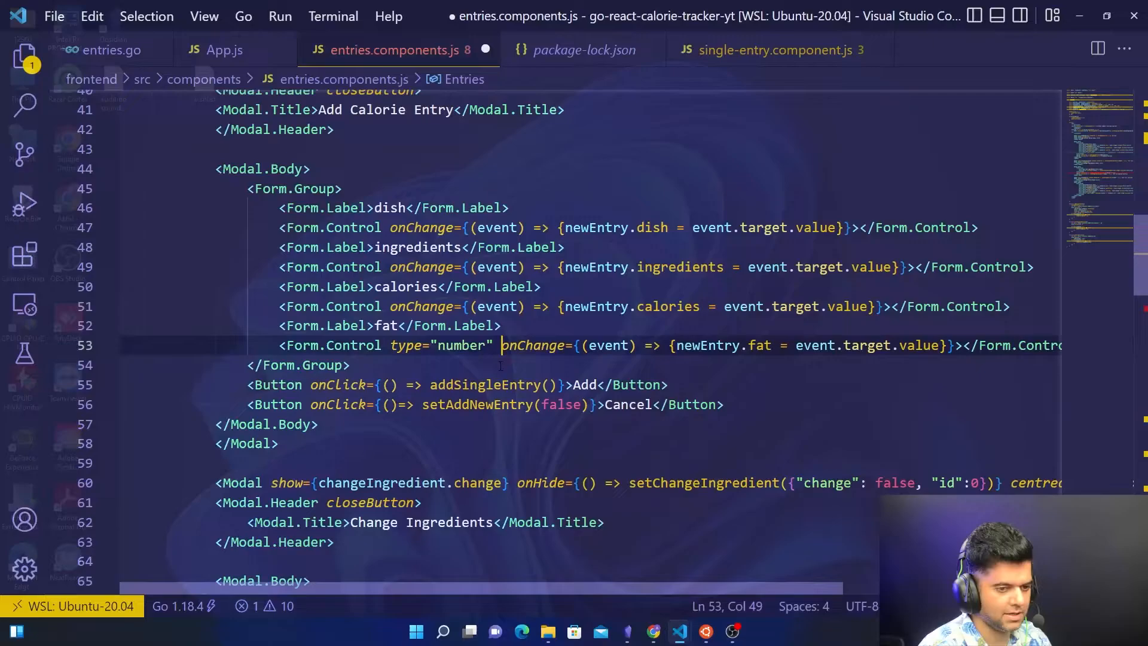
scroll(down, 3)
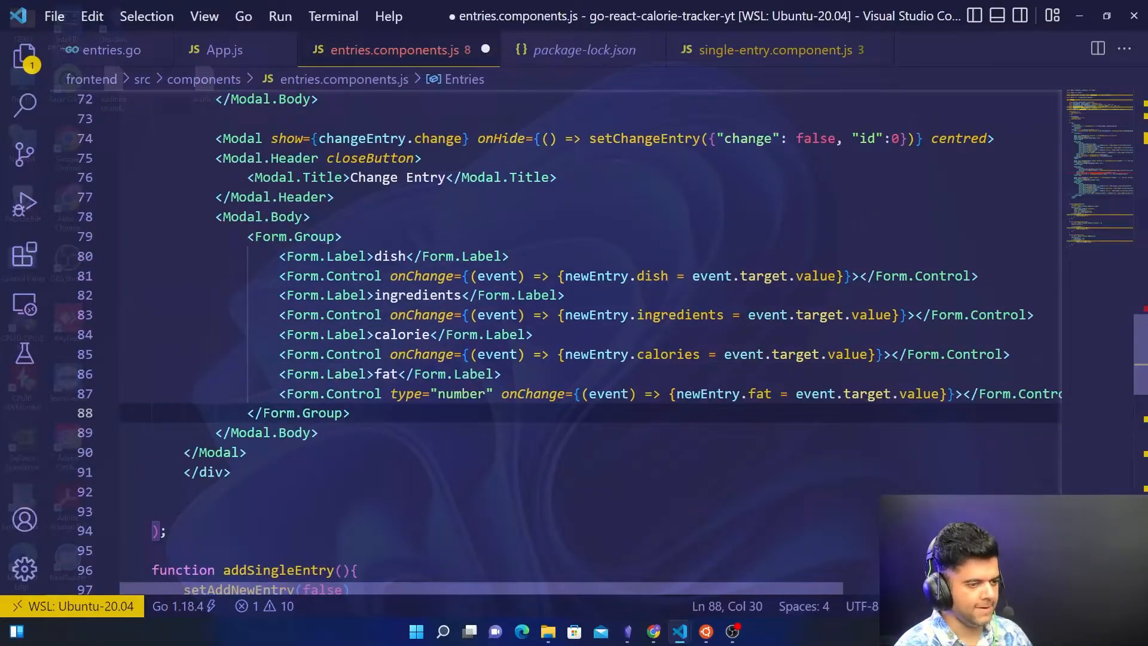
Step: Add Change and Cancel buttons below the Change Entry modal's Form.Group
scroll(down, 3)
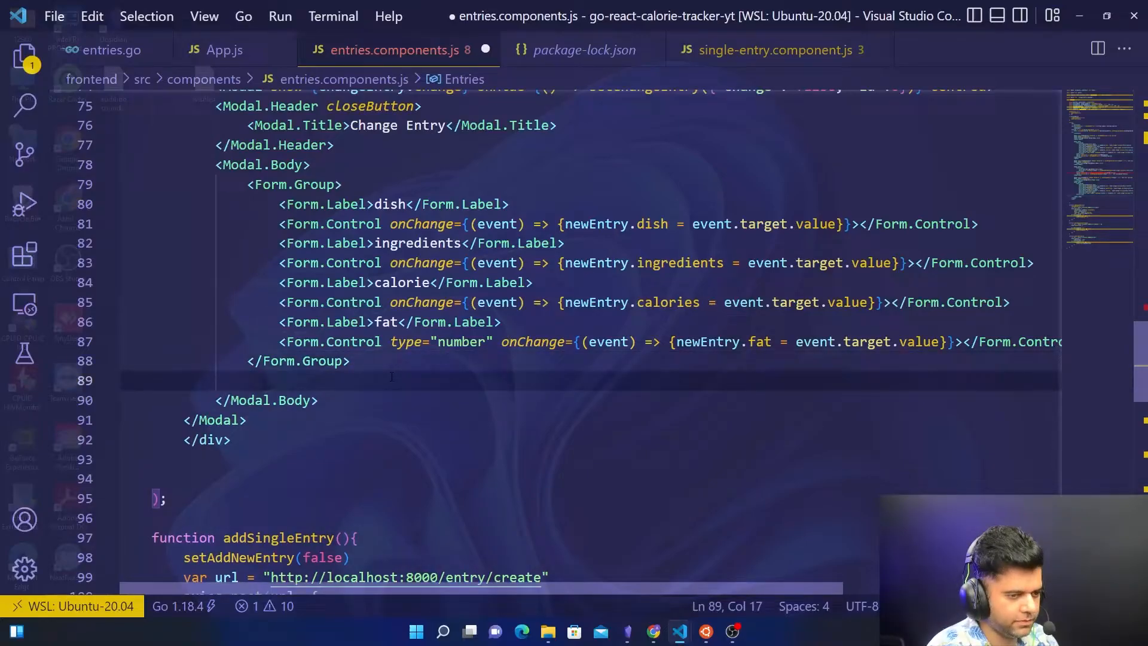
text(<Button></Button>)
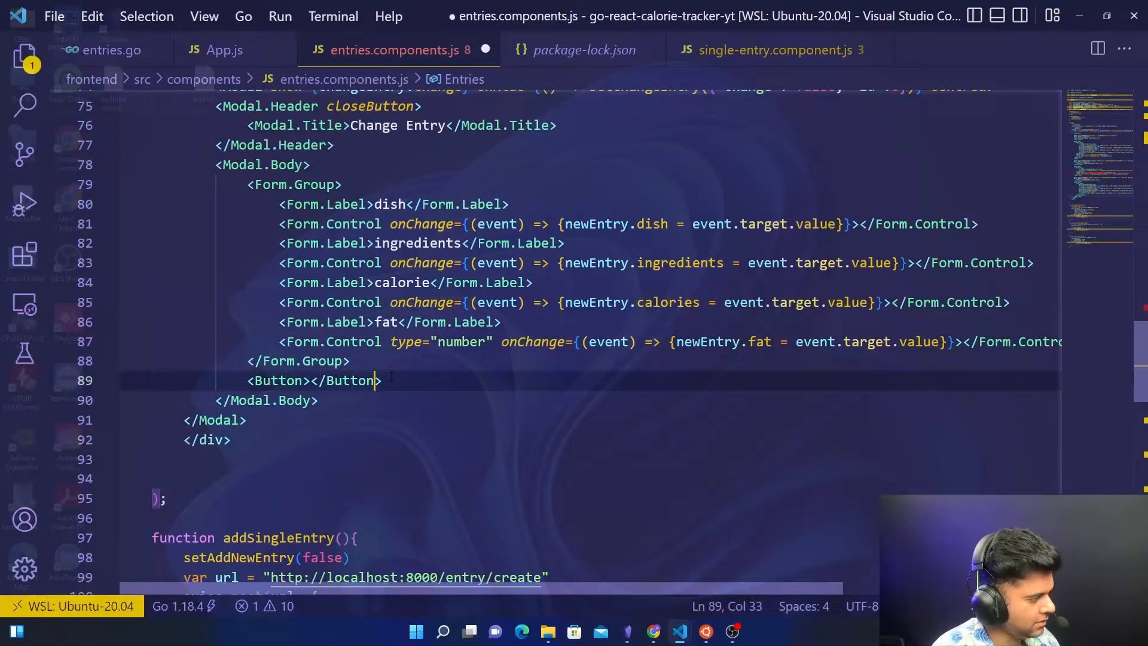
text(C)
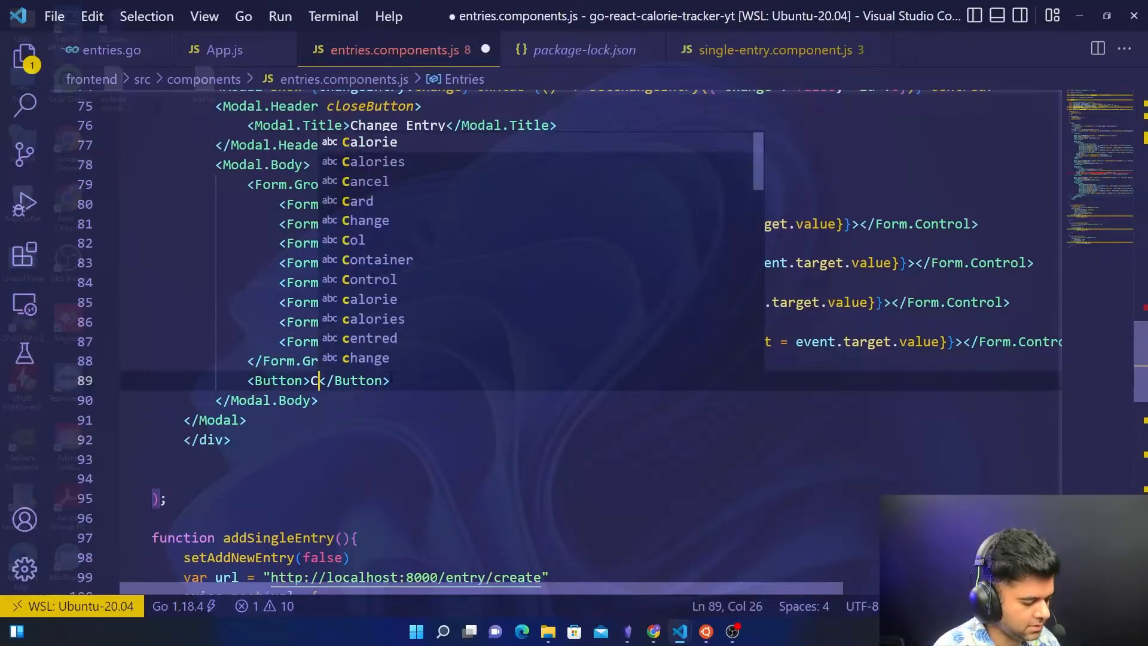
text(hange)
text(<Button></Button>)
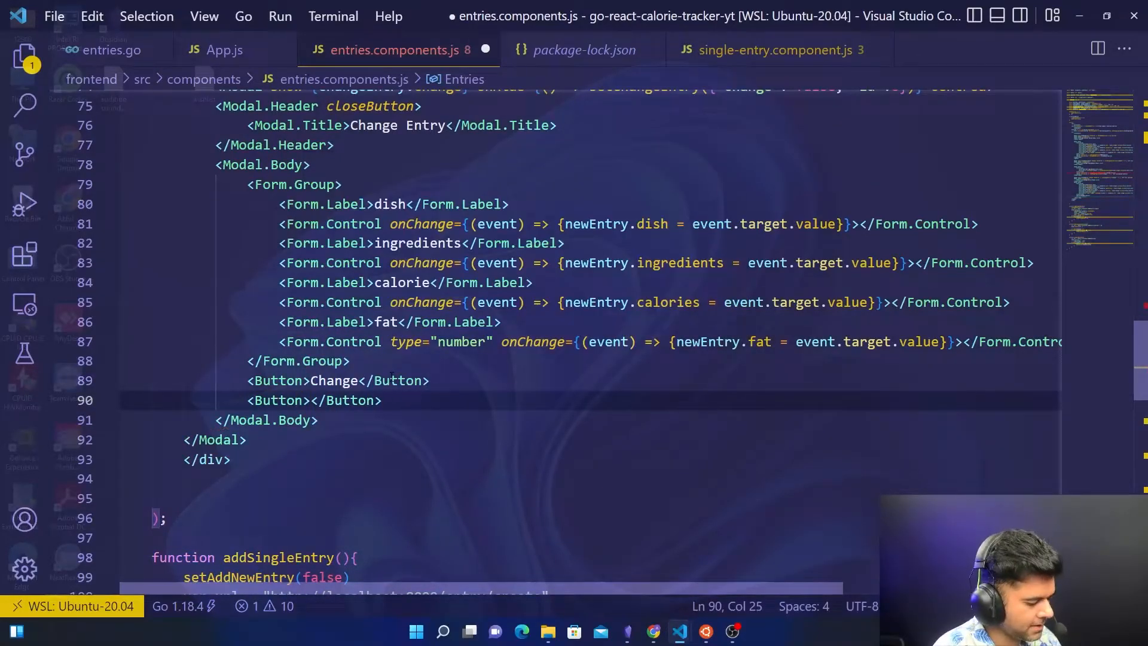
text(Cancel)
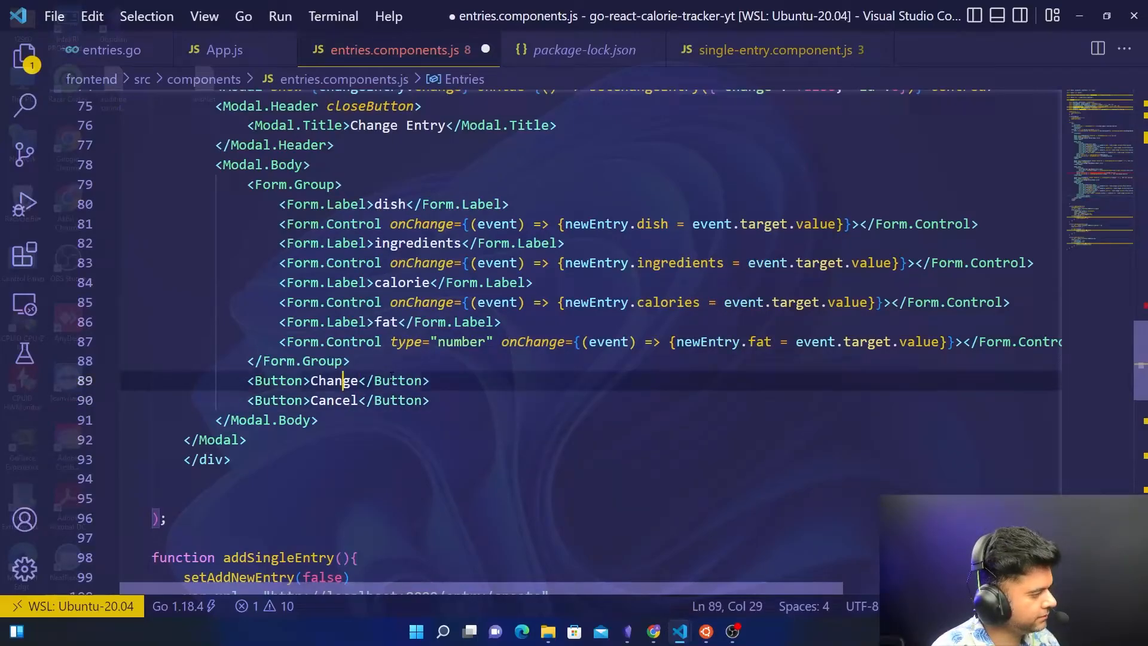
text(o)
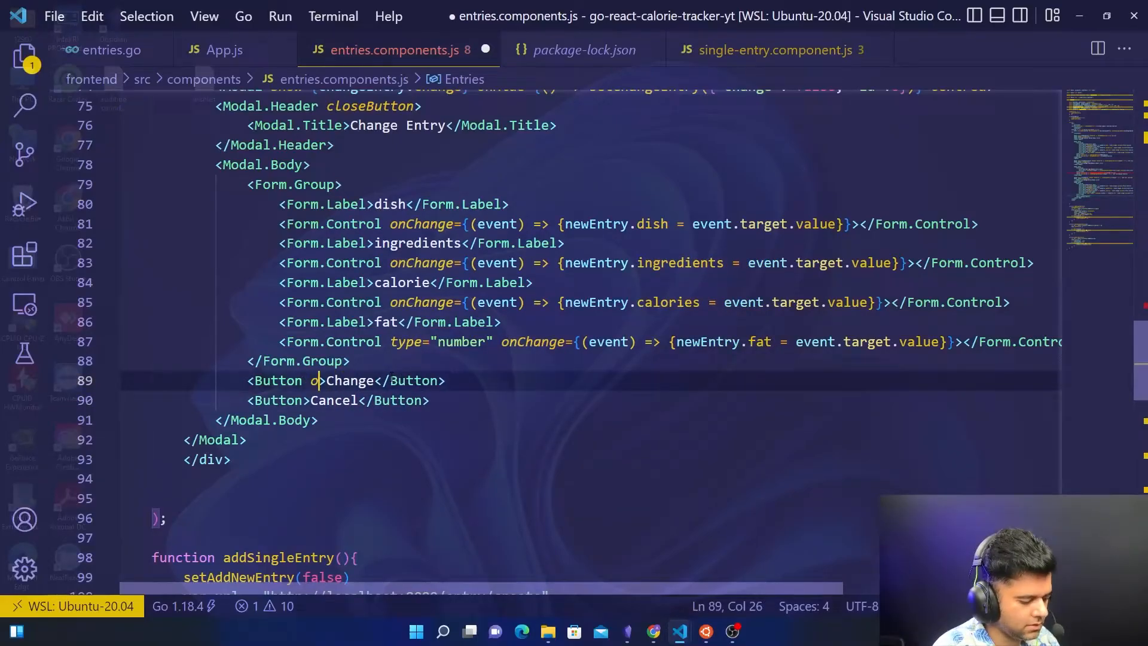
Step: Give the Change button onClick={() => changeSingleEntry()}
text(nClick={)
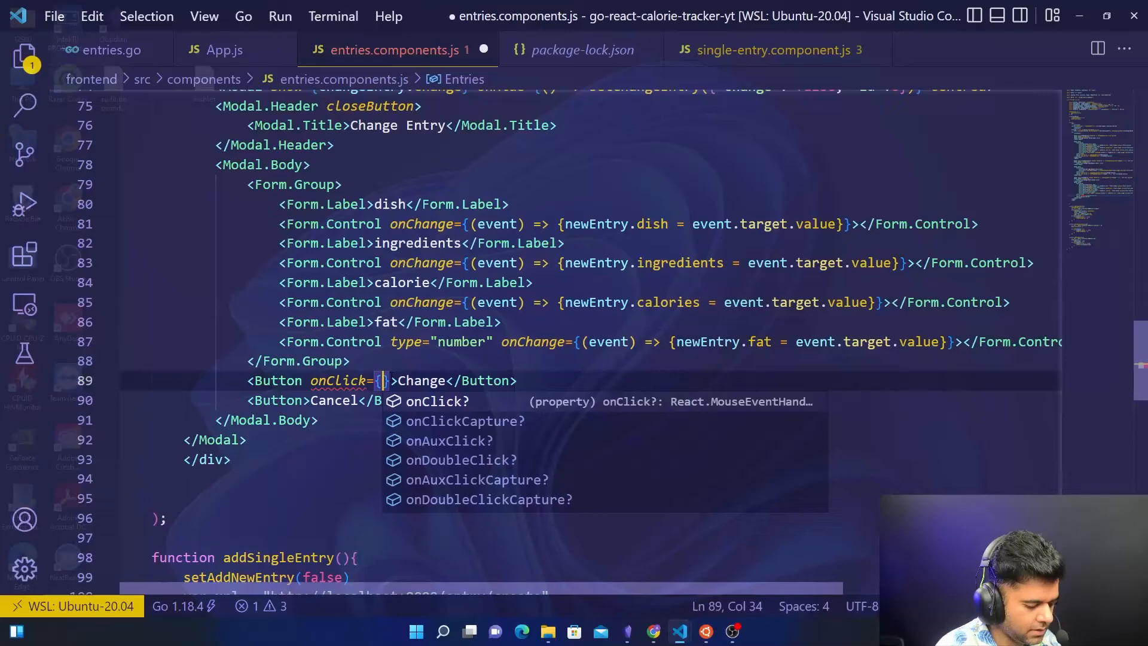
text(() =>)
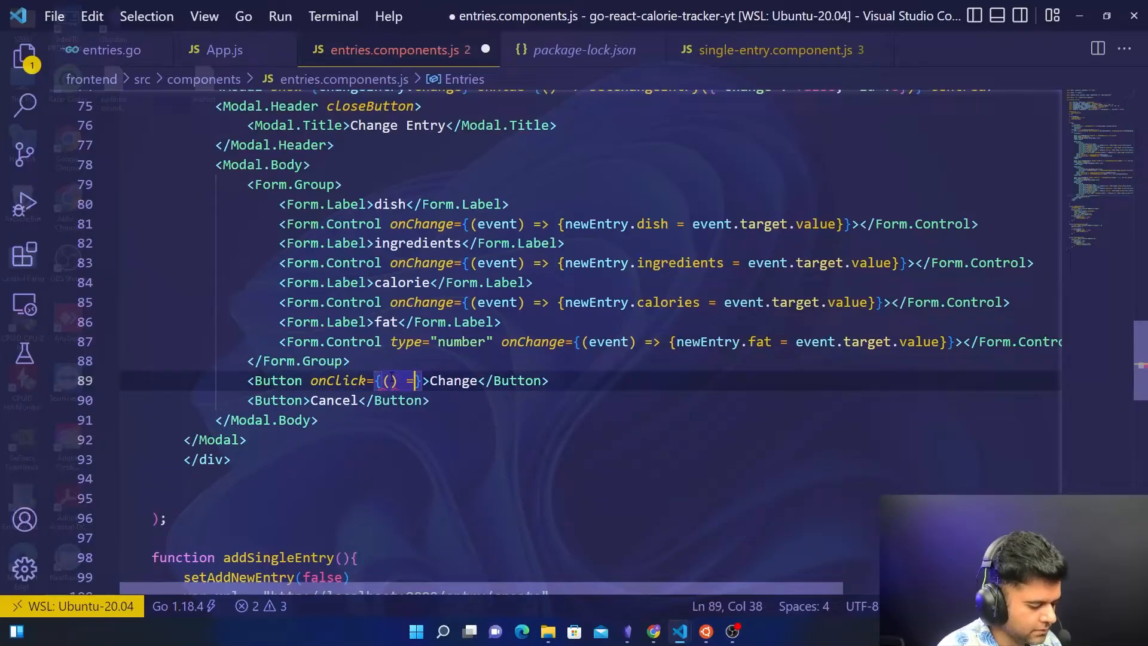
text(changeS)
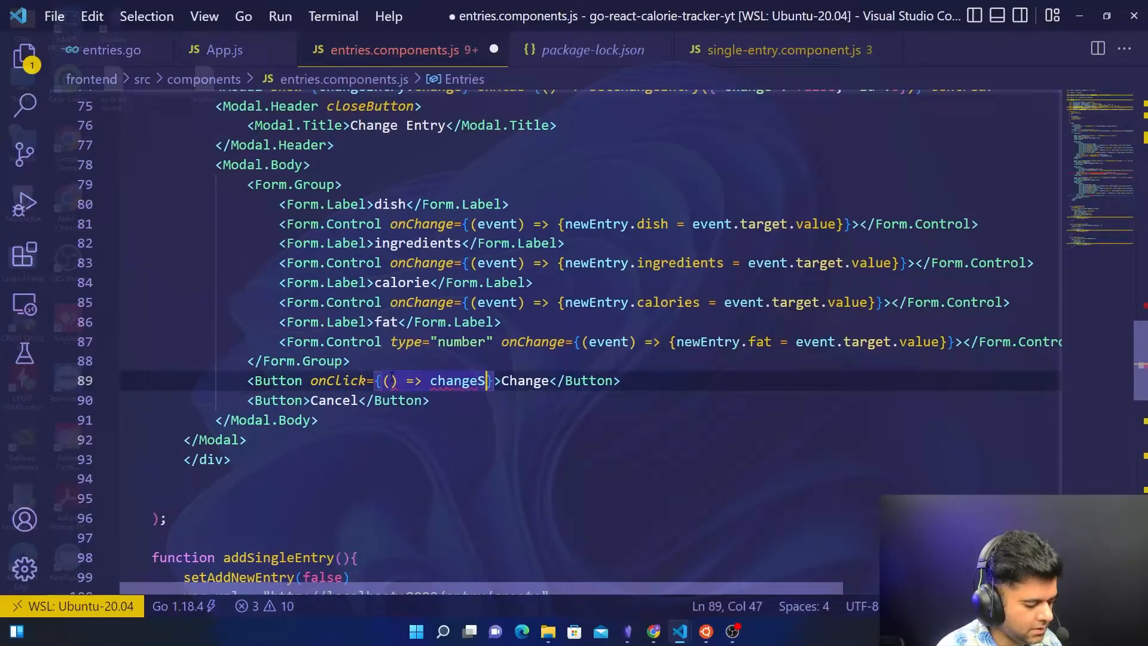
text(ingleEntry)
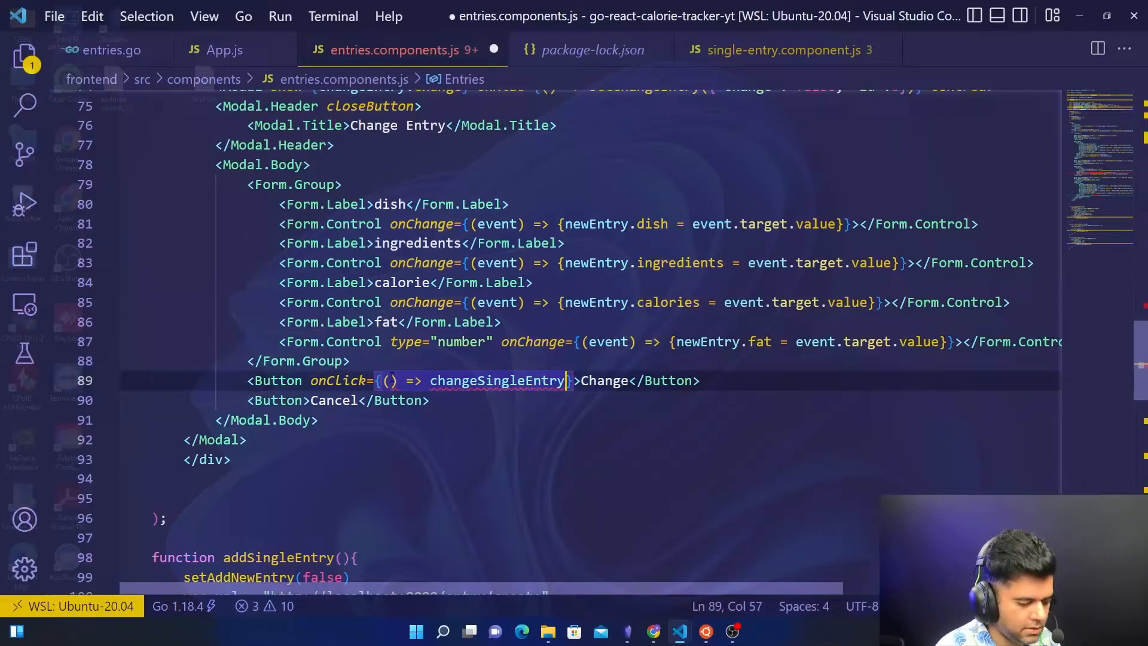
text(())
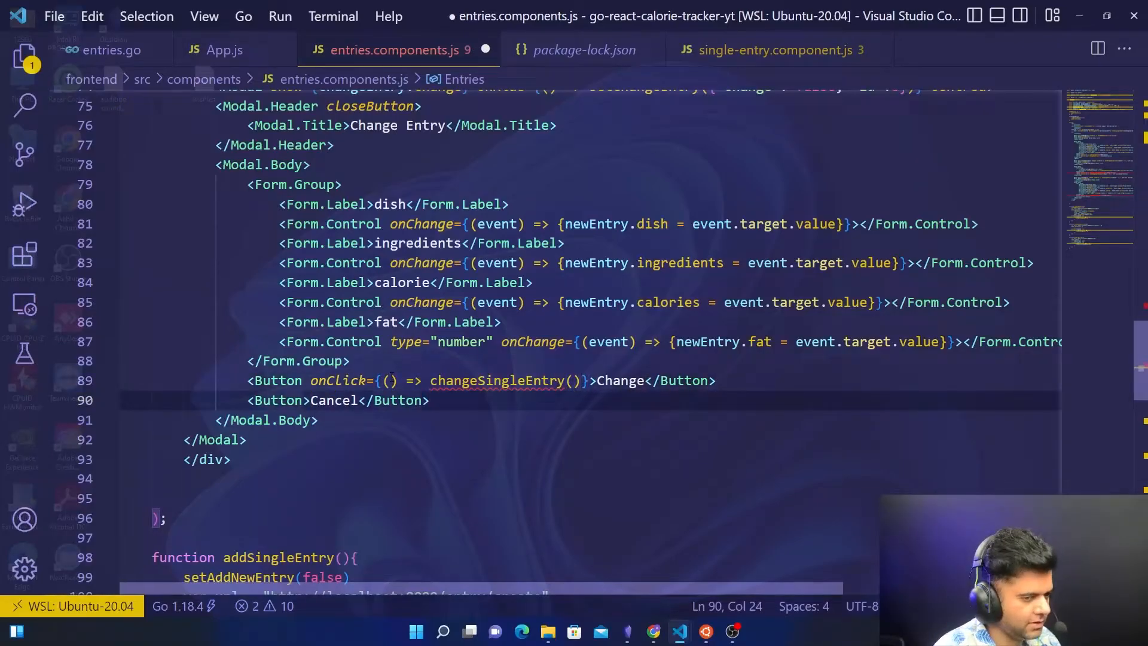
Step: Give the Cancel button an onClick calling setChangeEntry with change false, id 0
text(onClick)
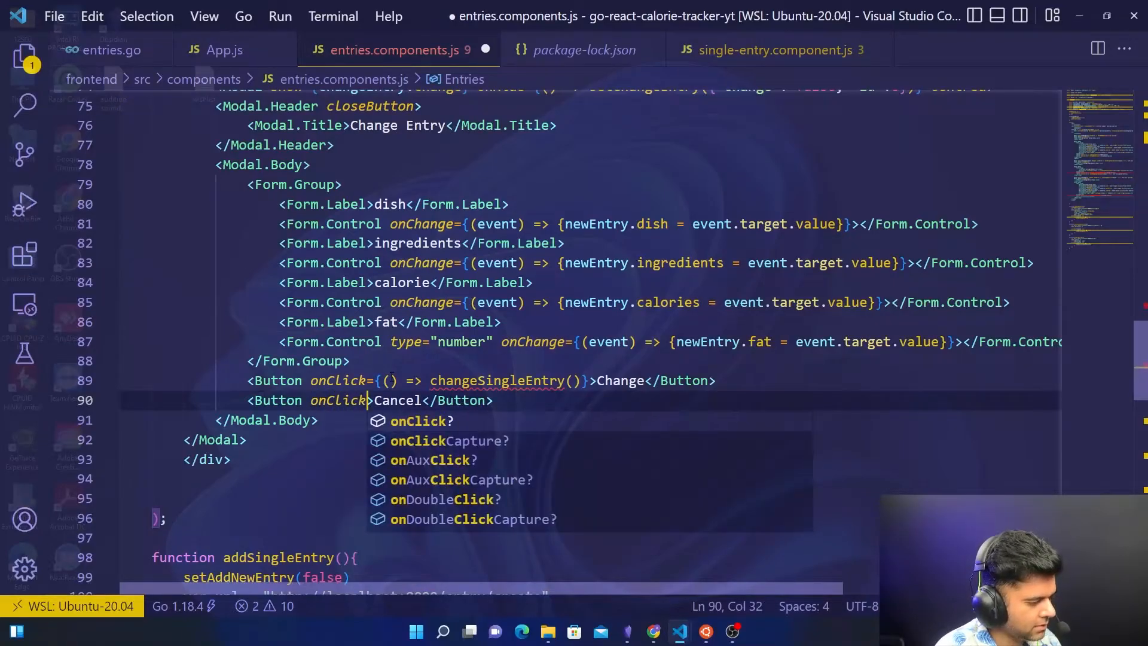
text(={})
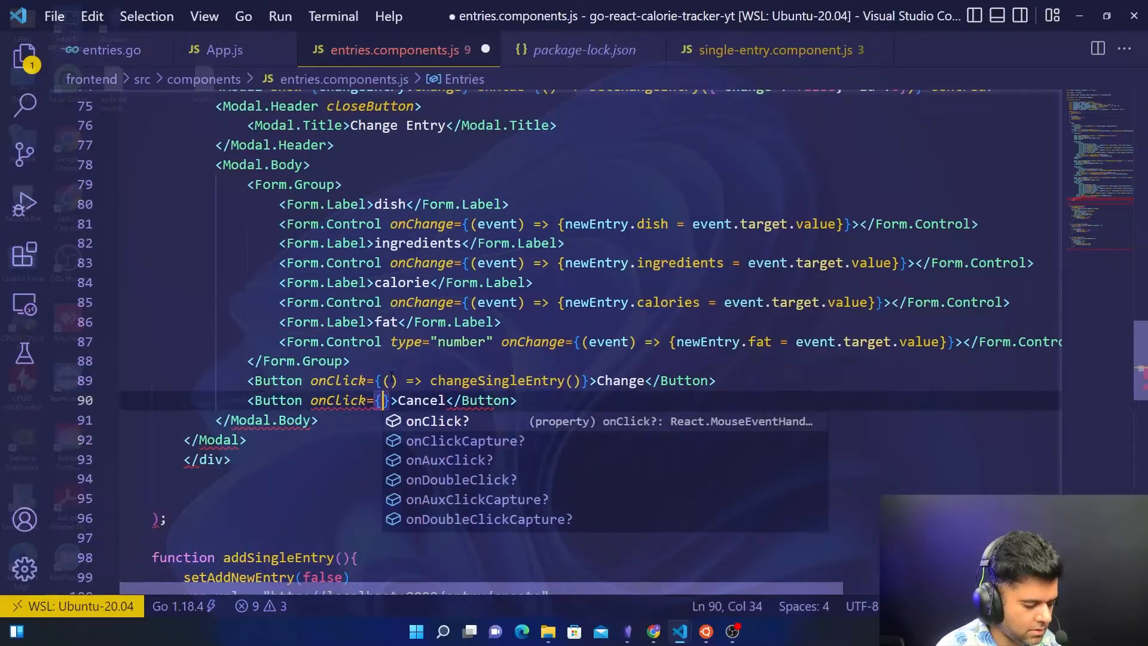
text(() =>)
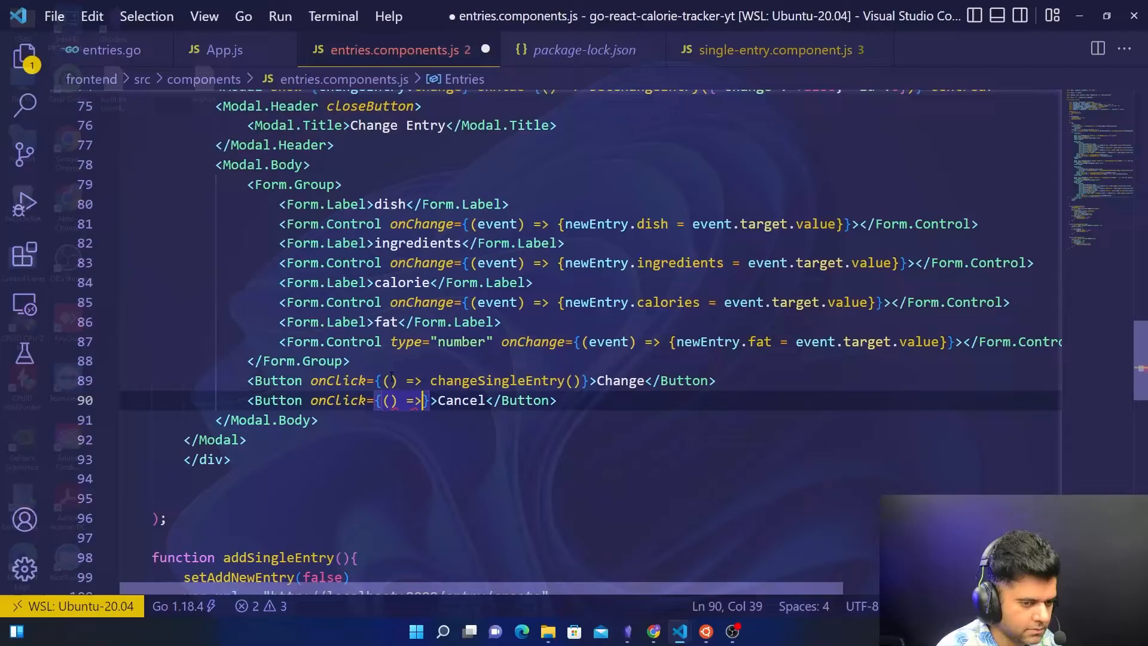
text(setChange)
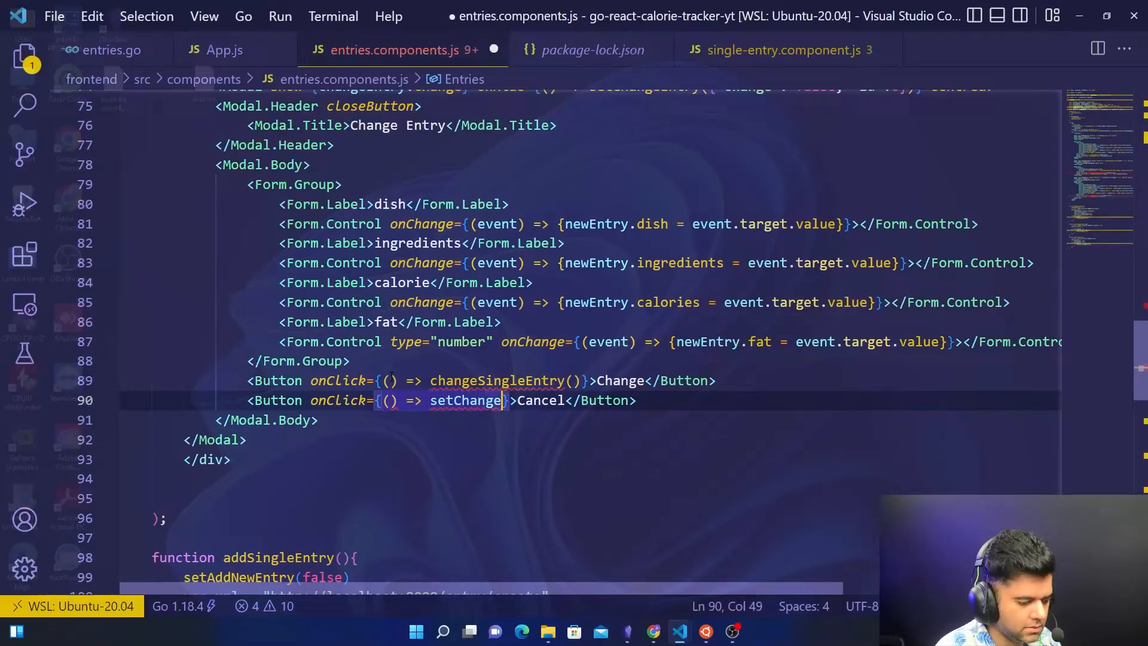
text(Entry({"change":)
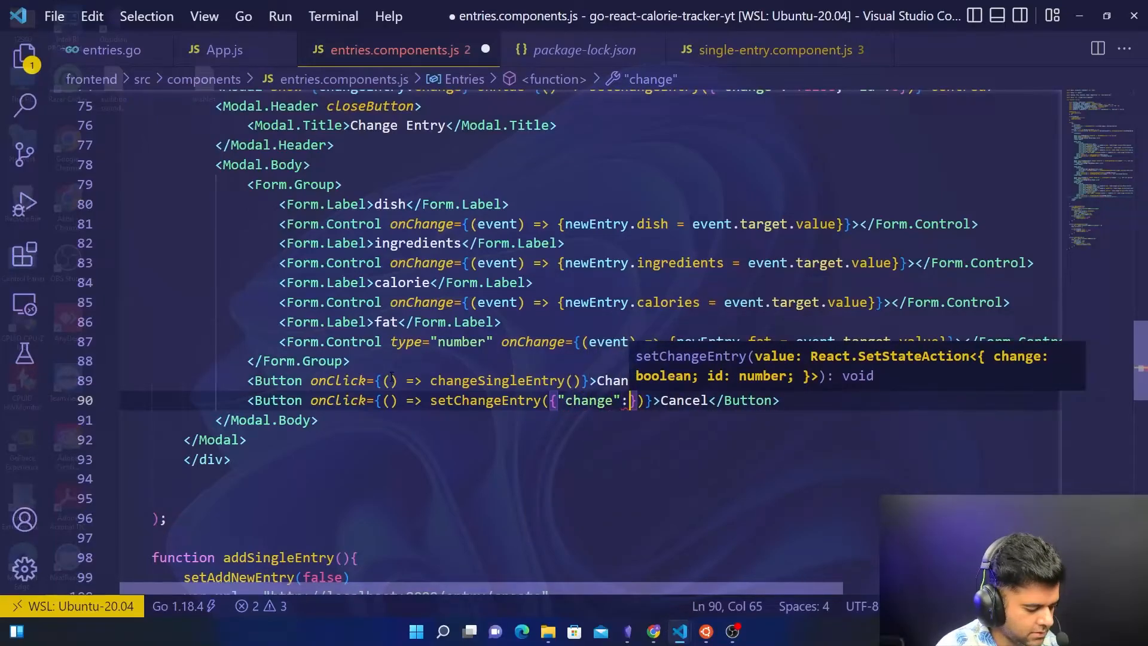
text(false,)
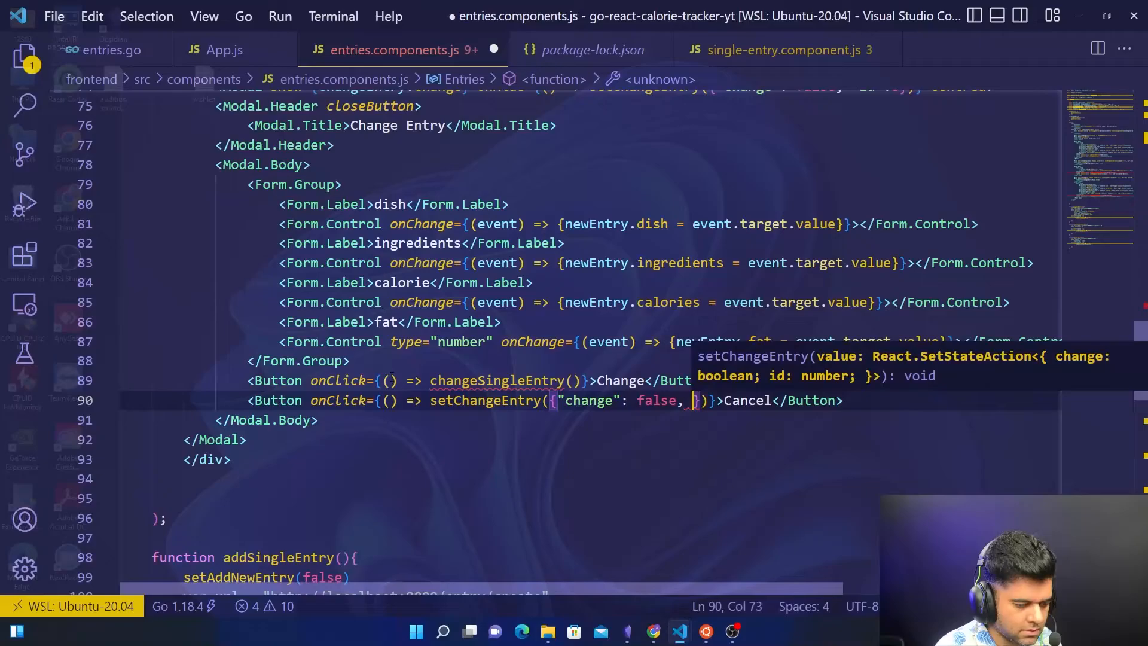
text("id":0)
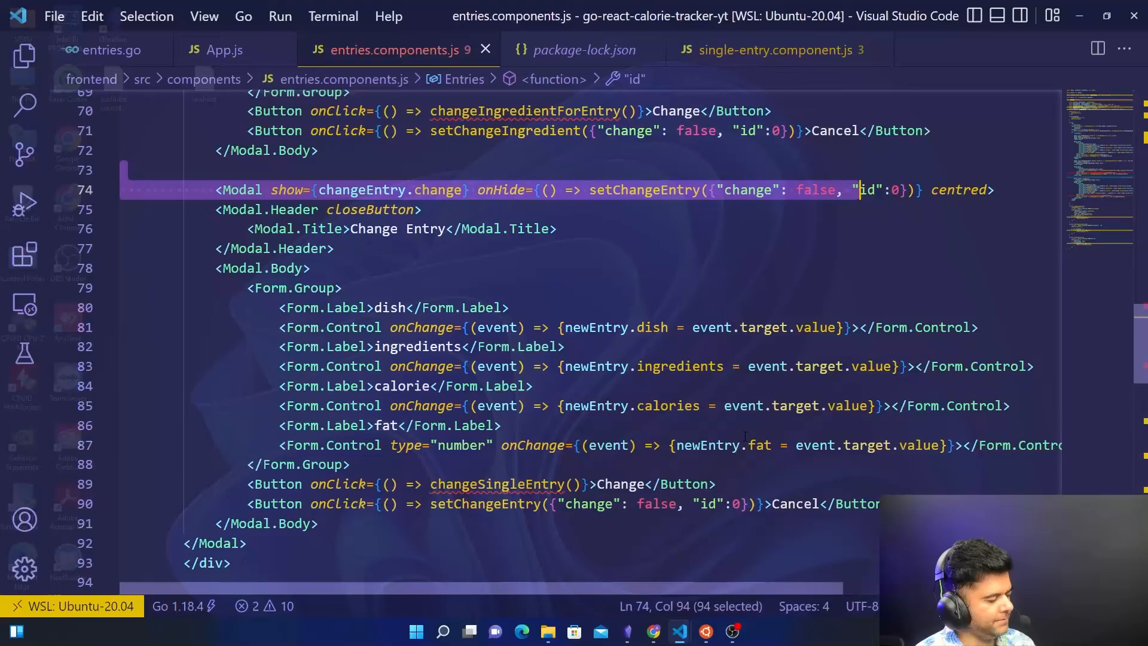
scroll(down, 3)
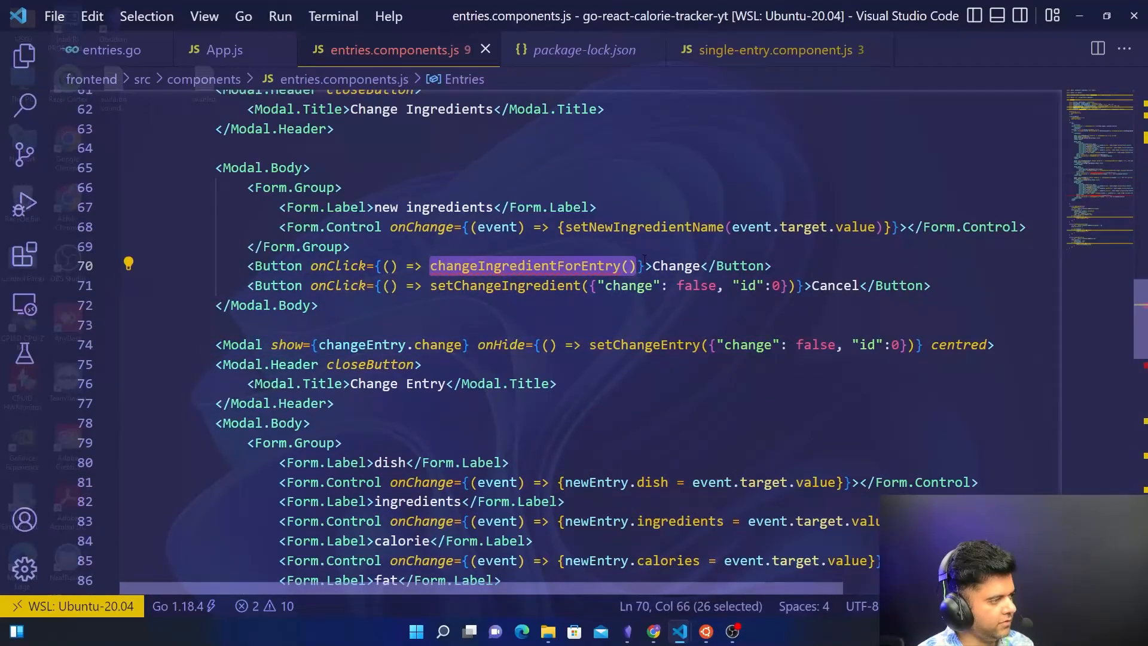
scroll(down, 3)
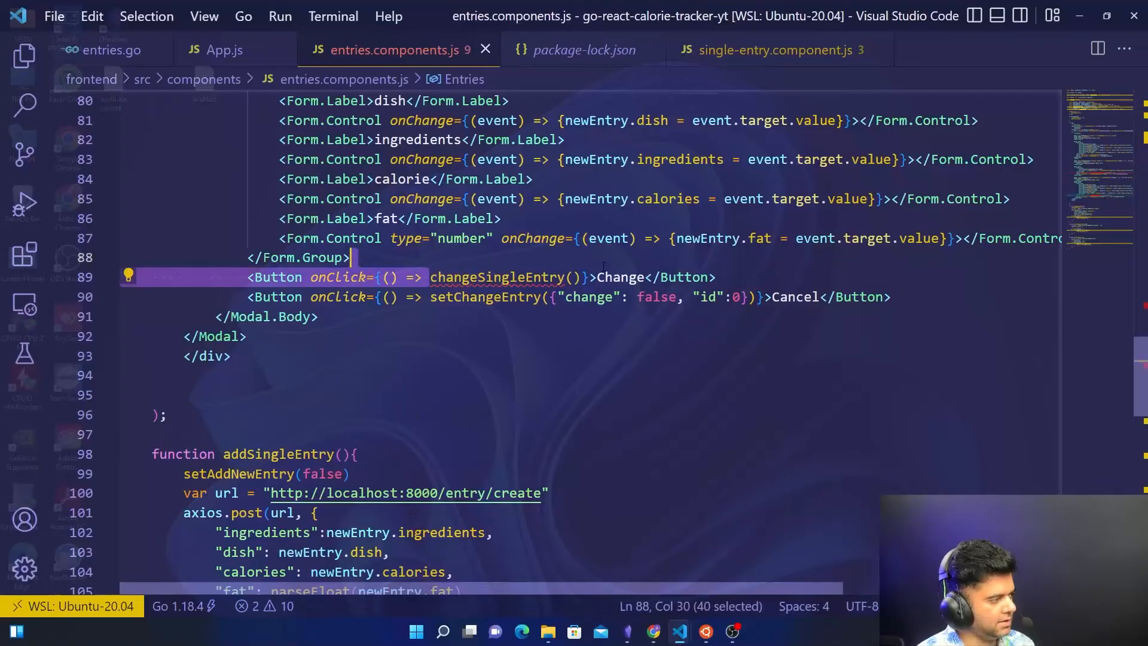